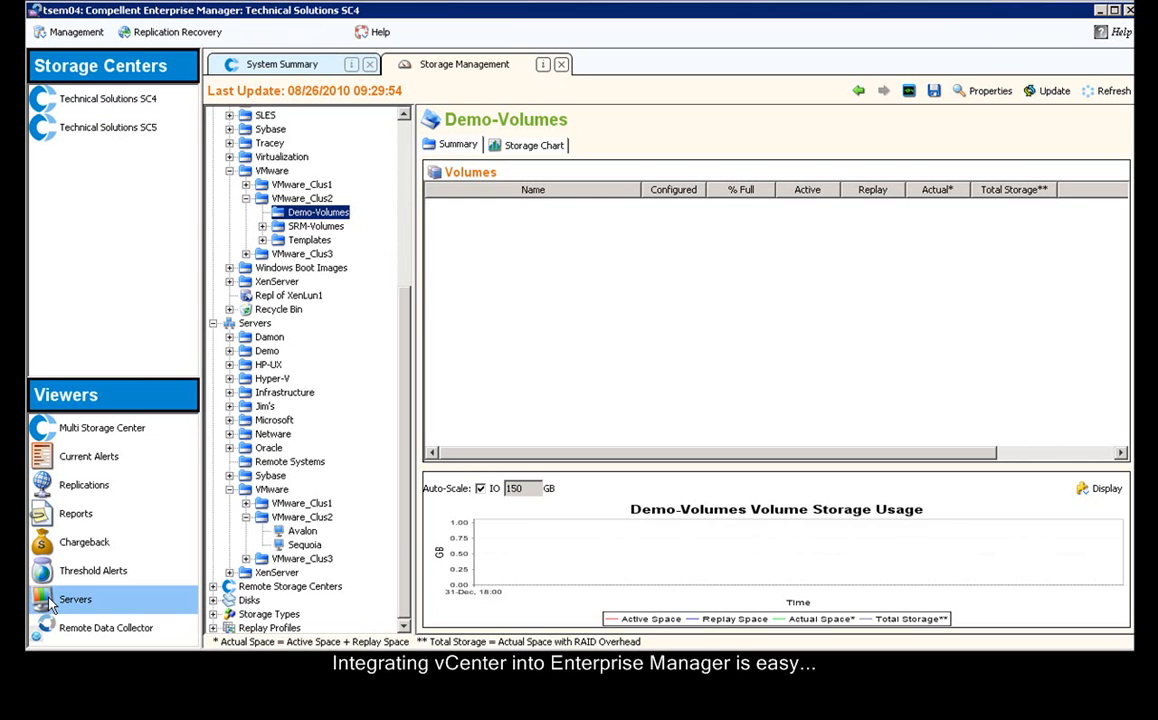
Step: Show the Servers viewer with the top-level Servers folder selected
left_click(75, 599)
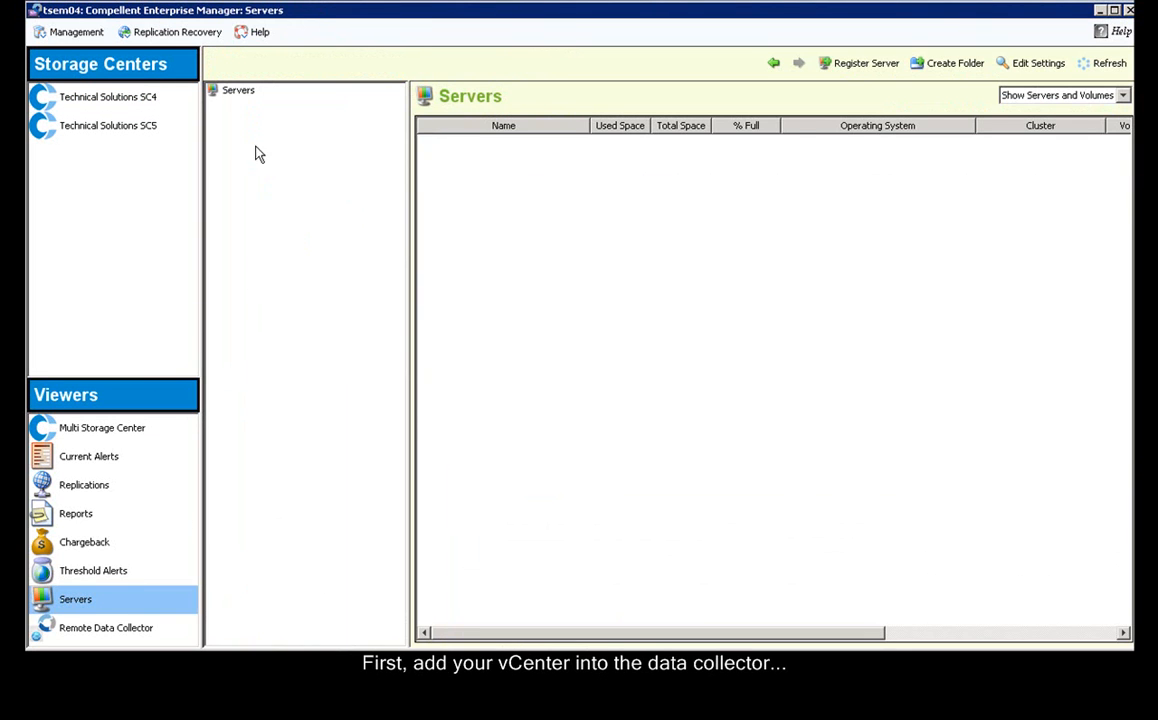
left_click(238, 90)
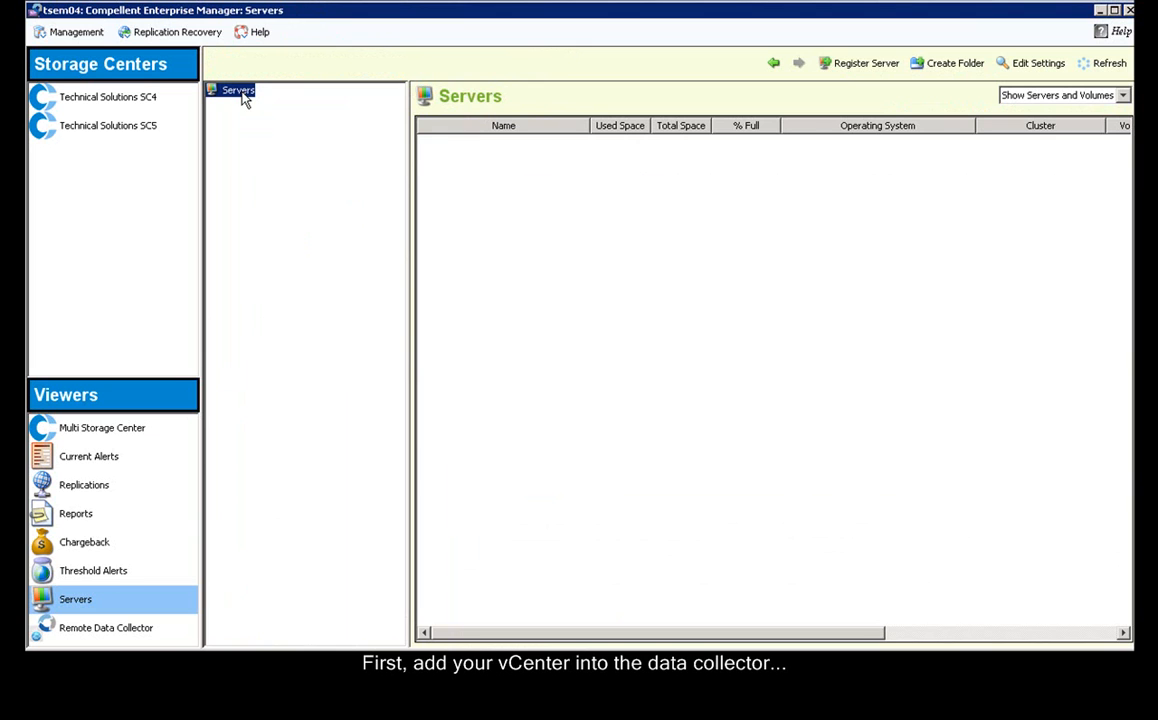
Step: Register the VMware vCenter server tsvc03.techsol.local under the Servers folder
right_click(238, 90)
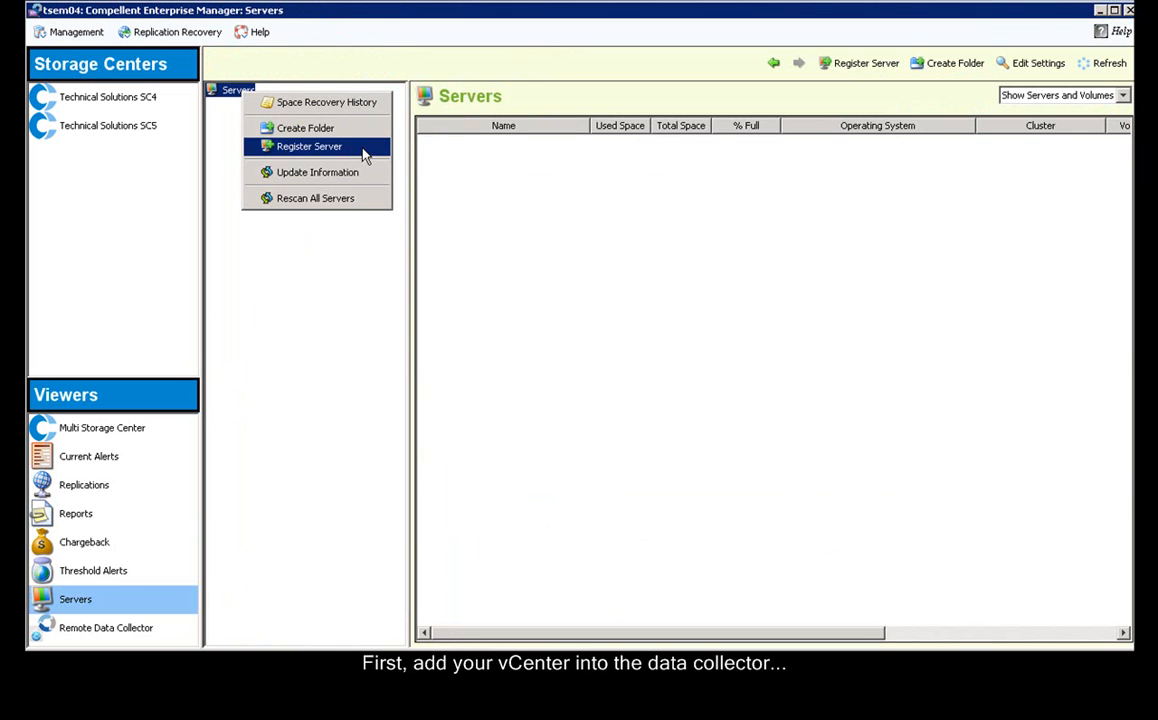
left_click(310, 146)
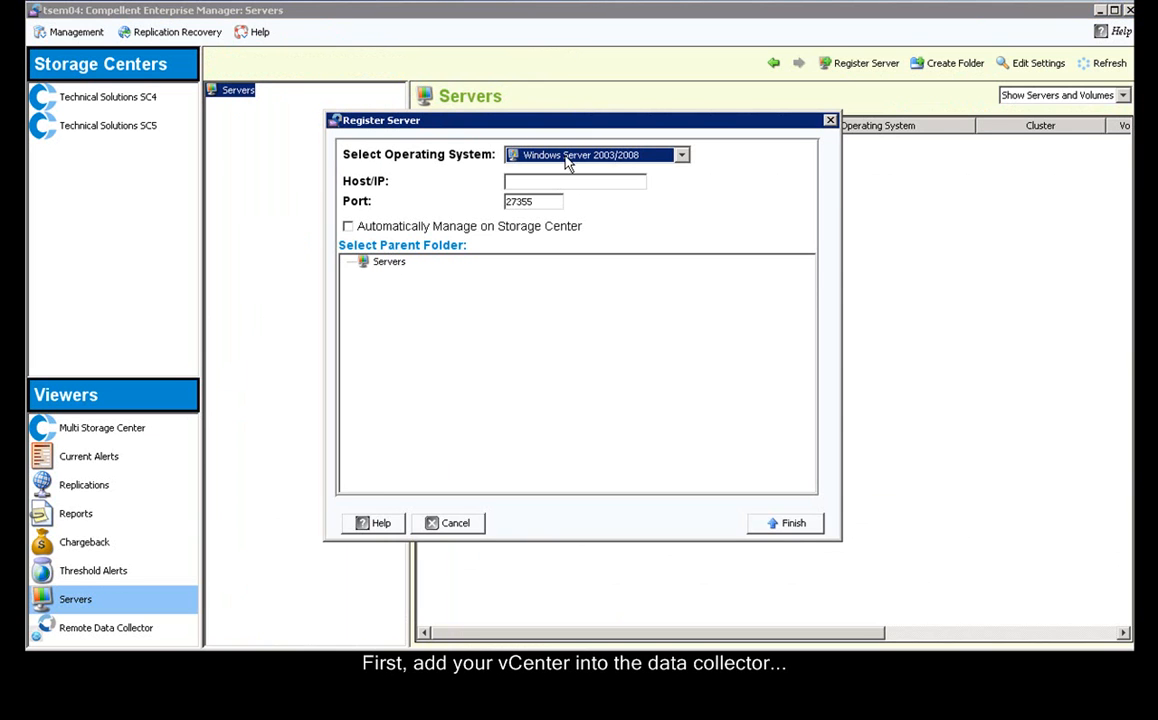
left_click(595, 154)
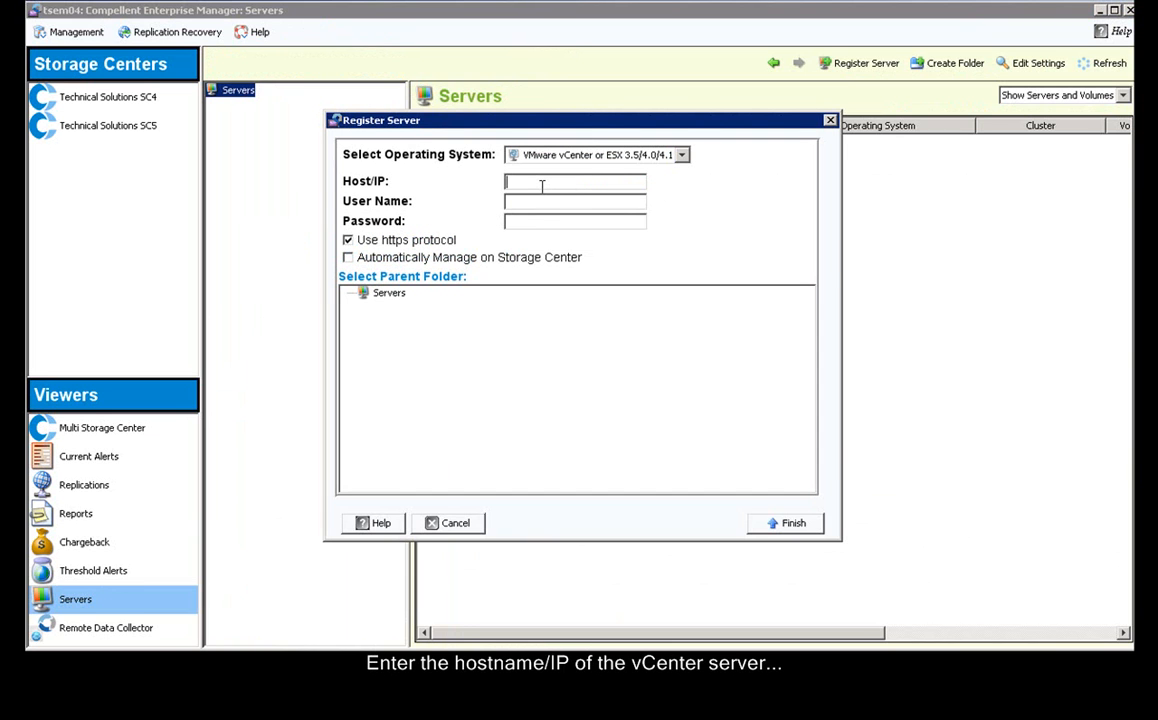
type("tsvc03")
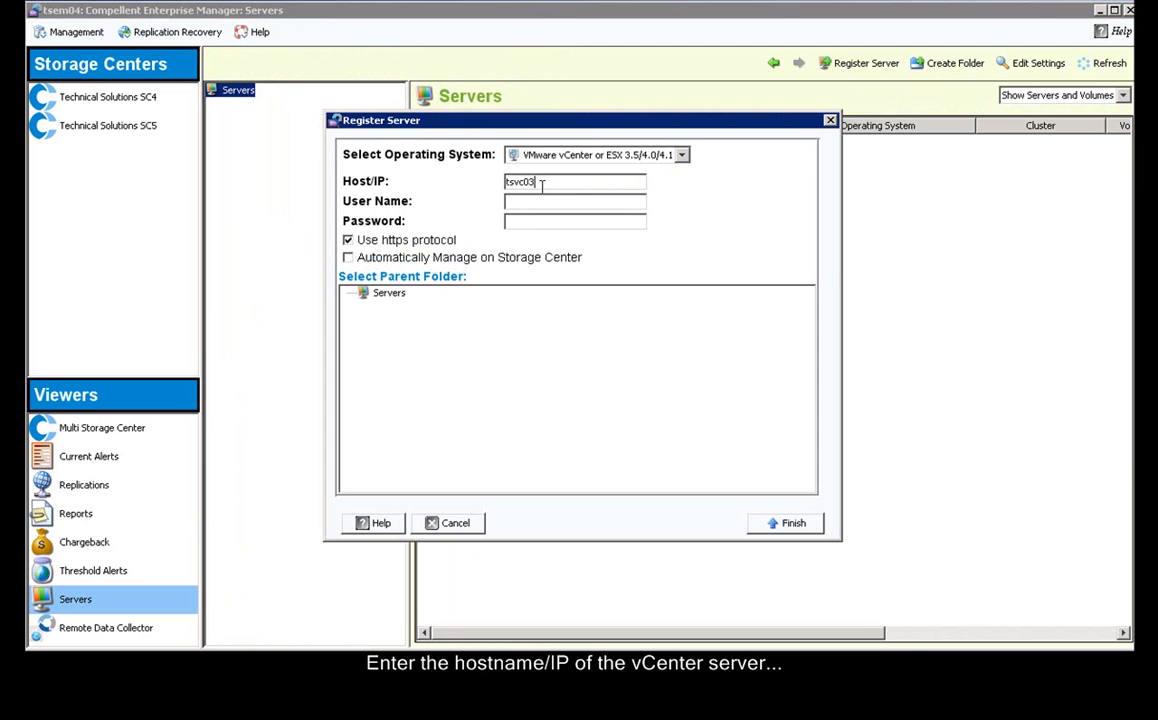
type(".techsol.")
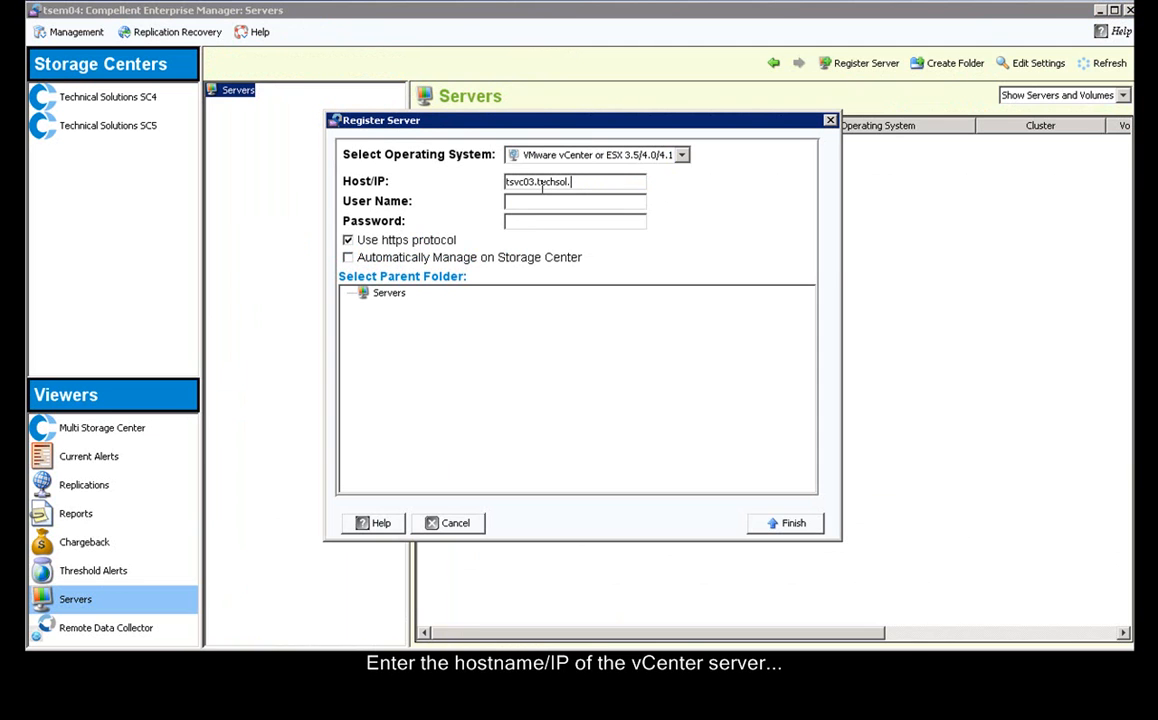
type("d")
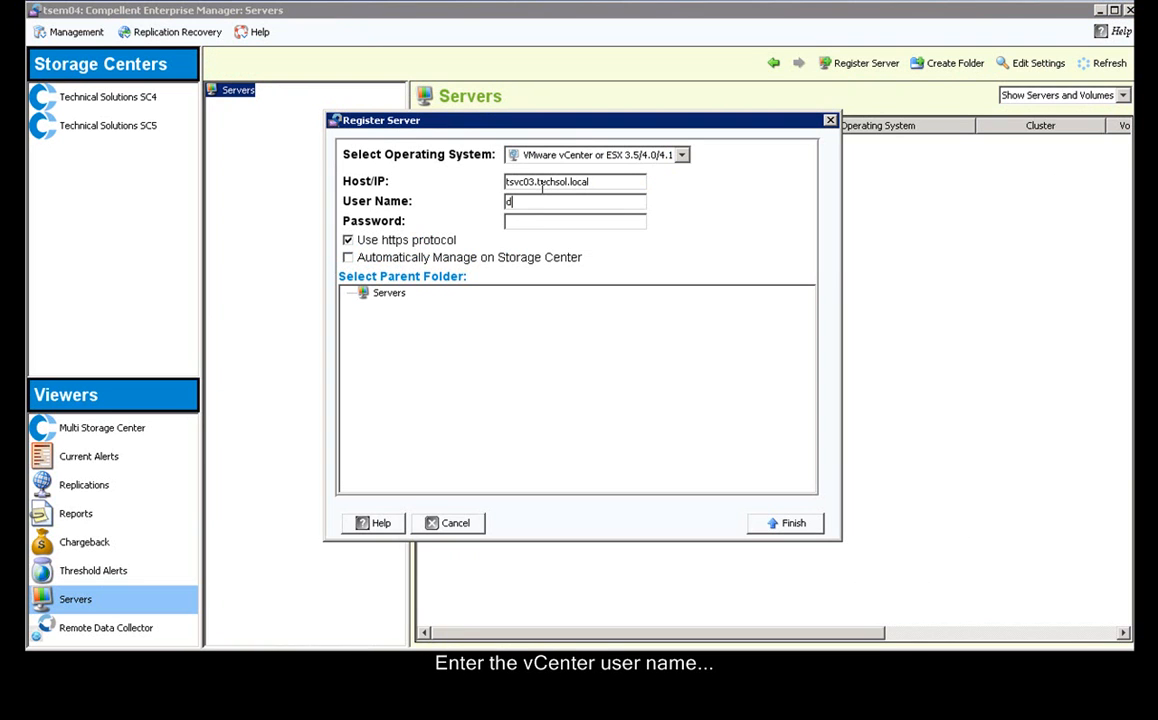
type("schmitz")
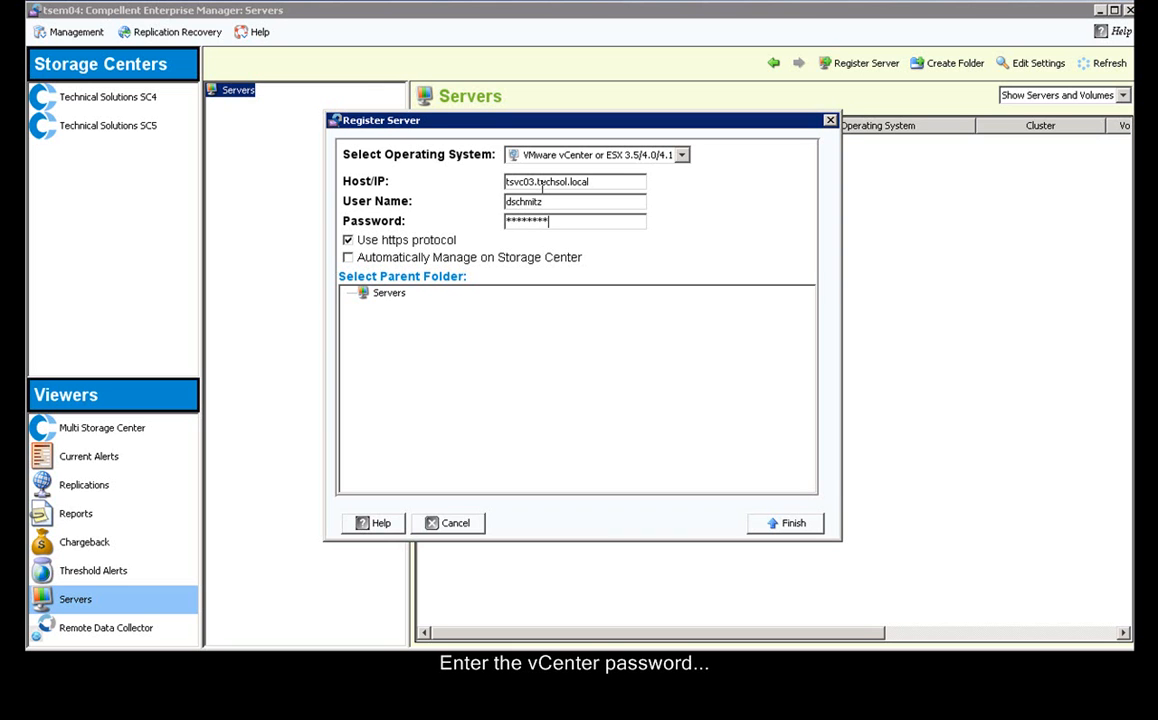
left_click(786, 522)
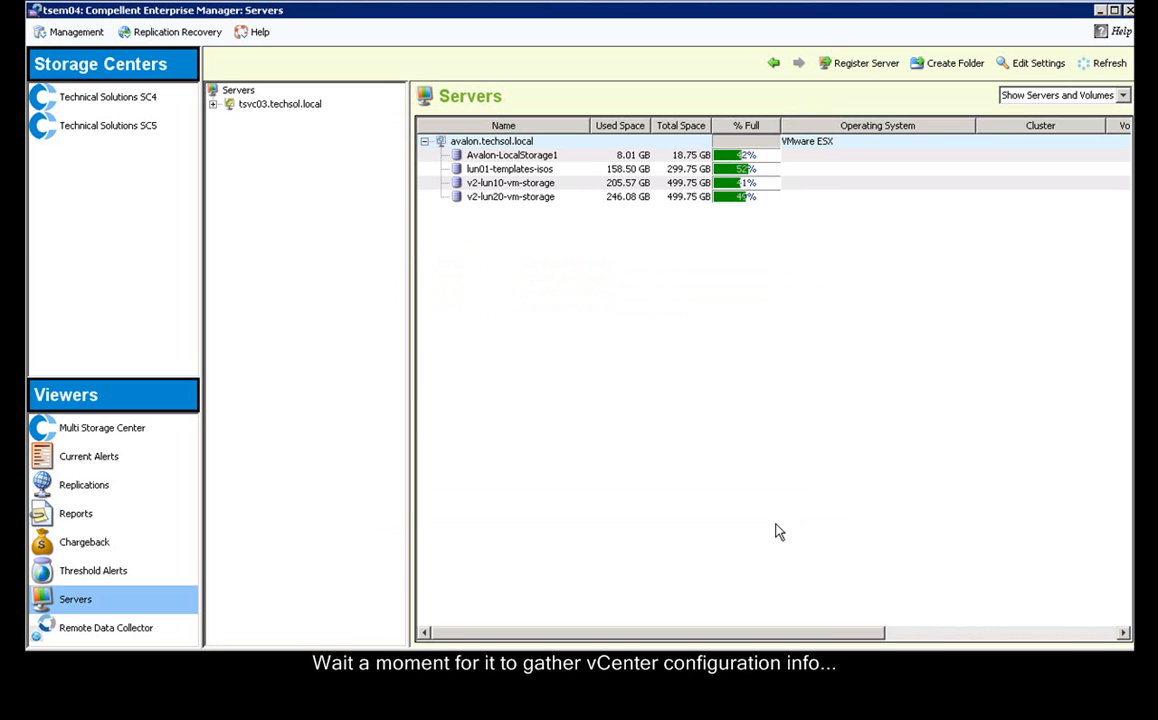
Step: Browse tsvc03 and host avalon to view the v2-lun10-vm-storage datastore details
left_click(278, 103)
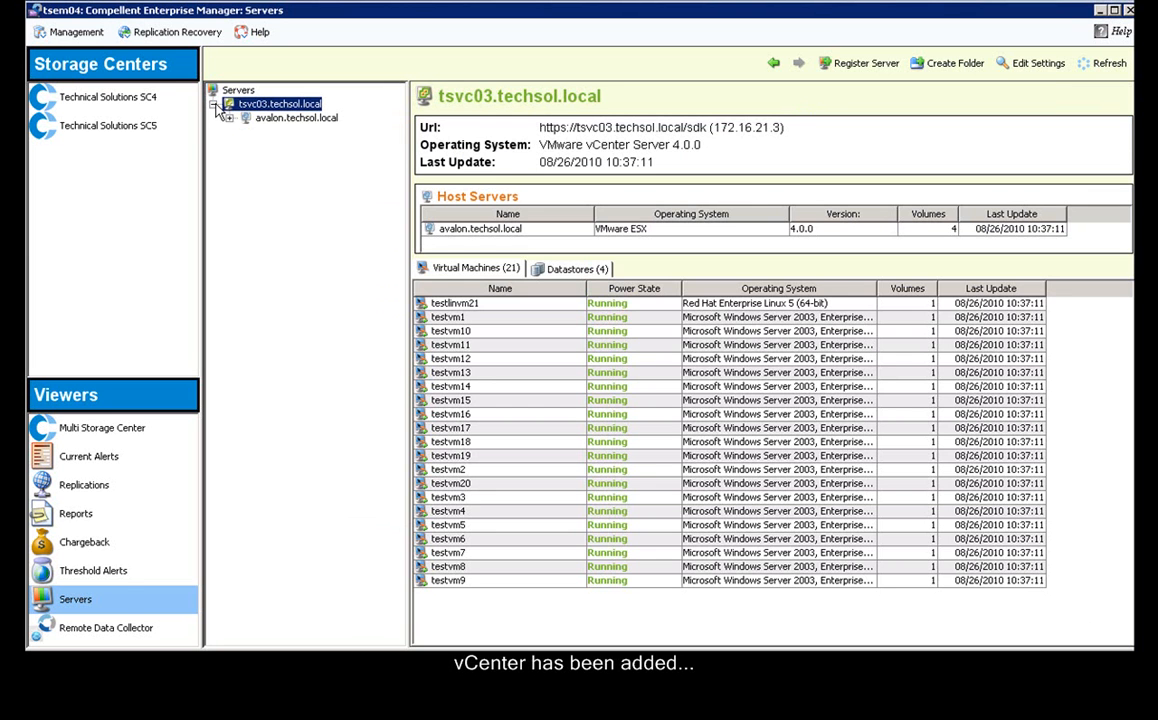
left_click(295, 117)
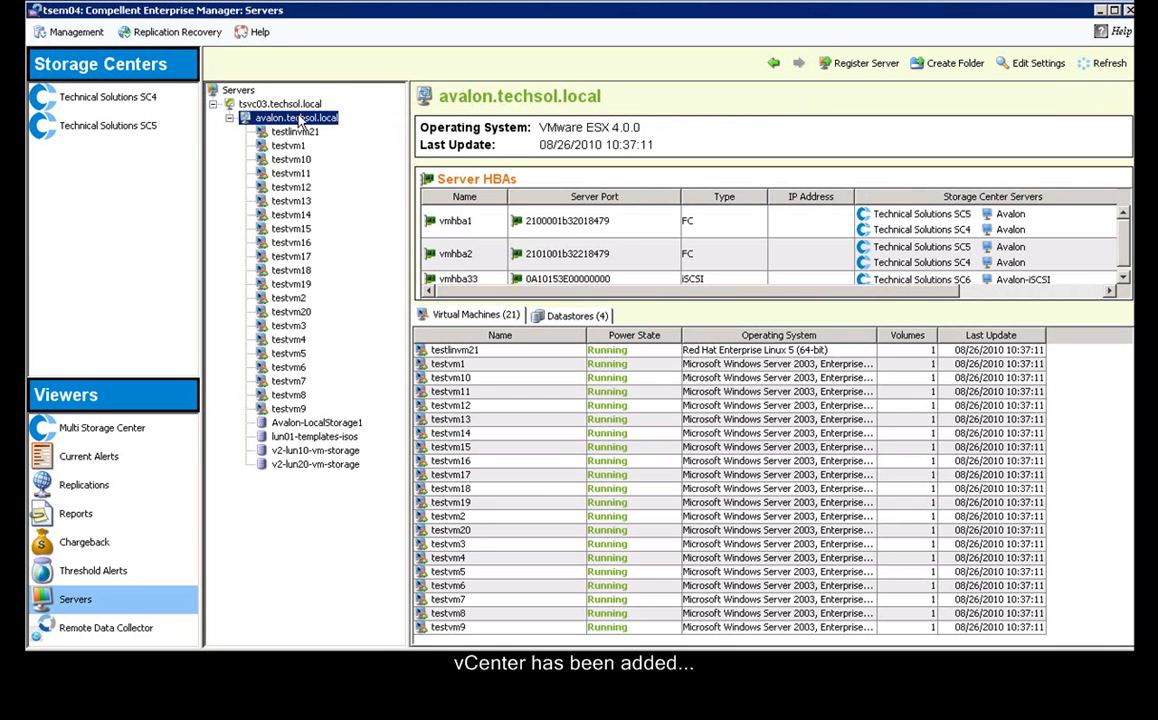
left_click(315, 450)
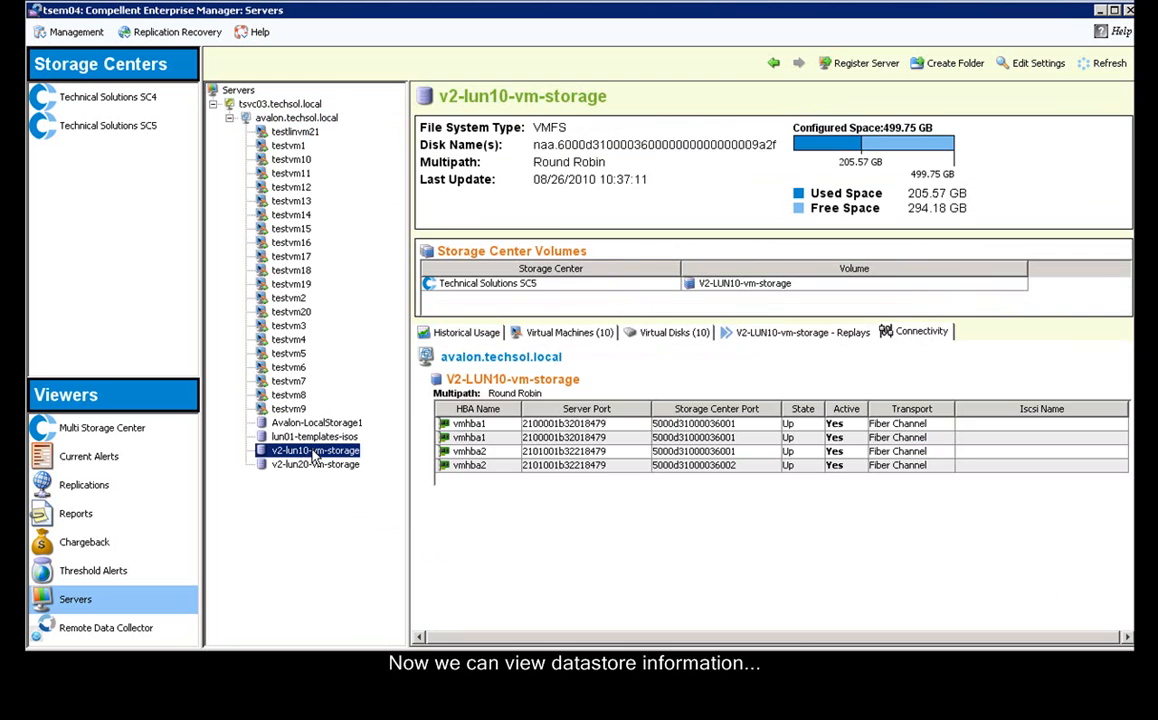
left_click(465, 331)
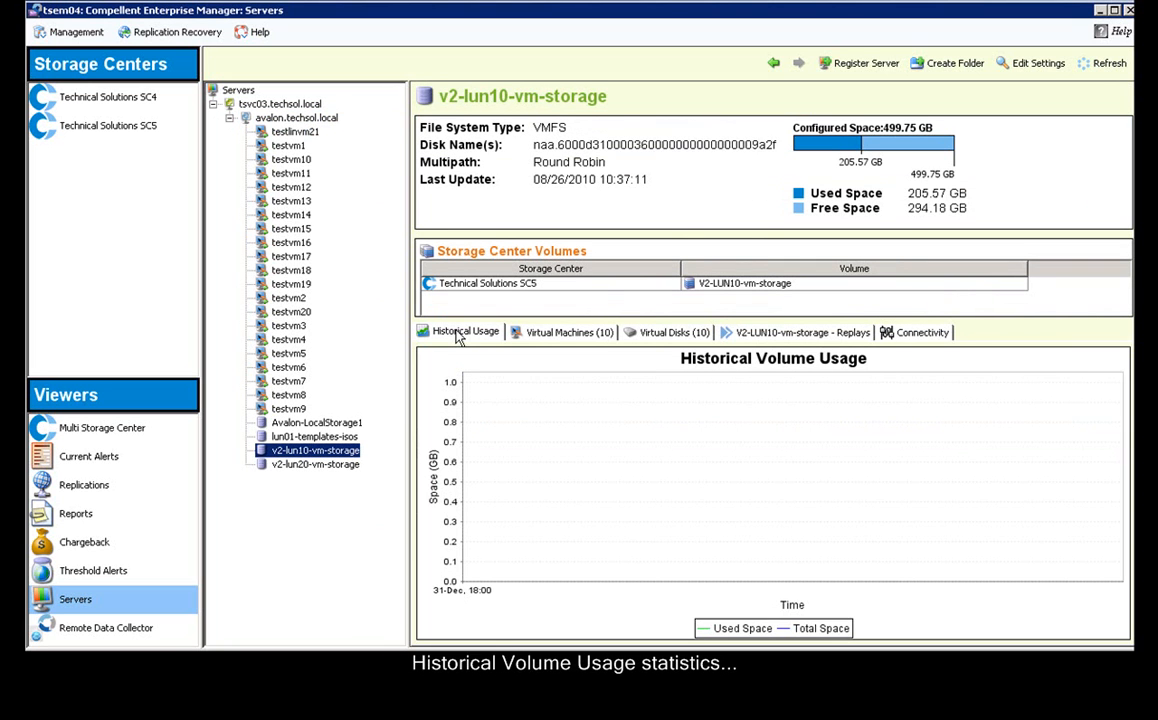
left_click(567, 331)
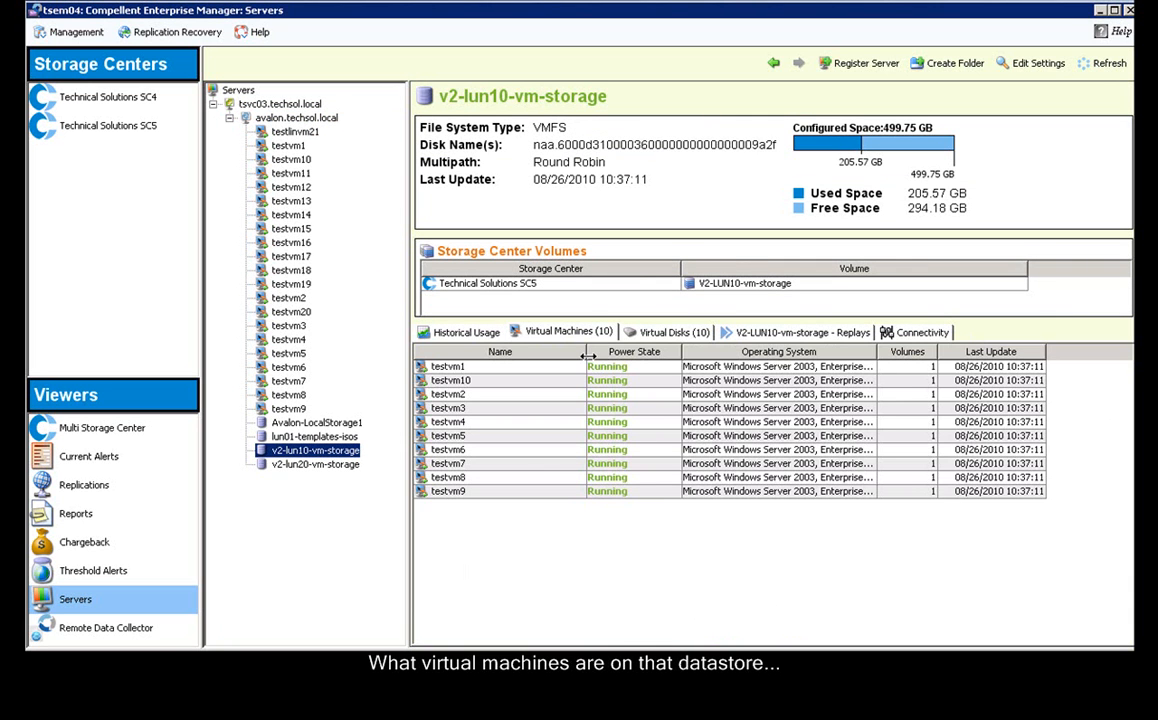
left_click(672, 332)
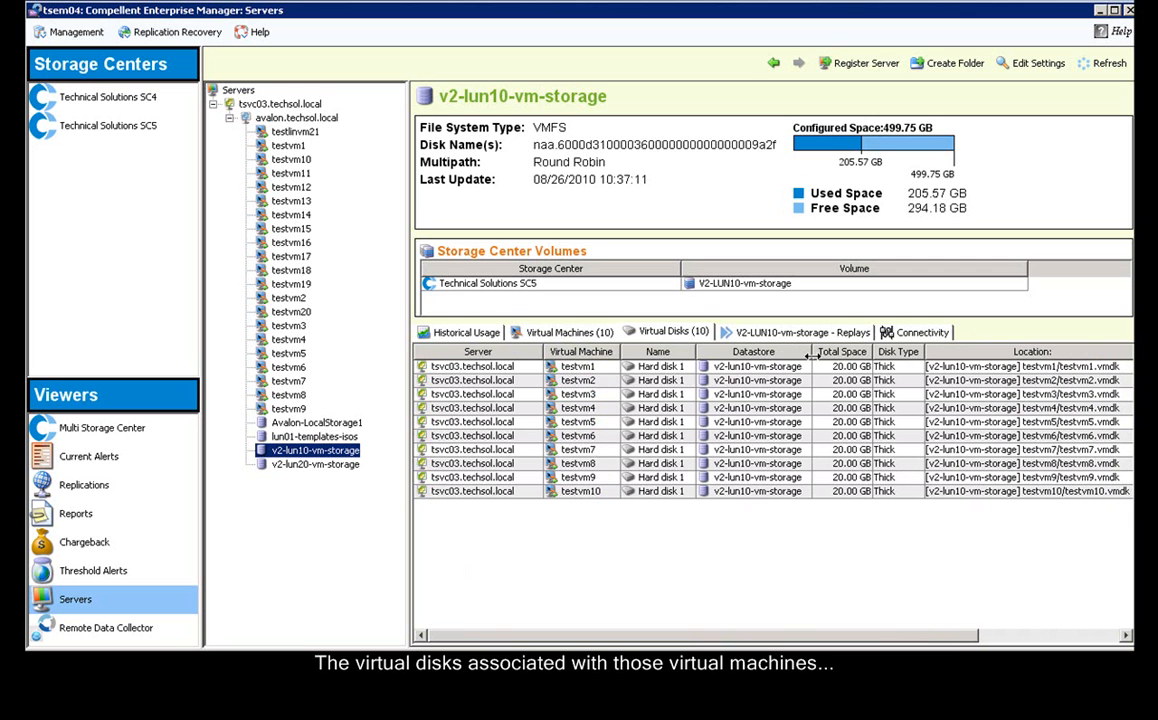
left_click(797, 331)
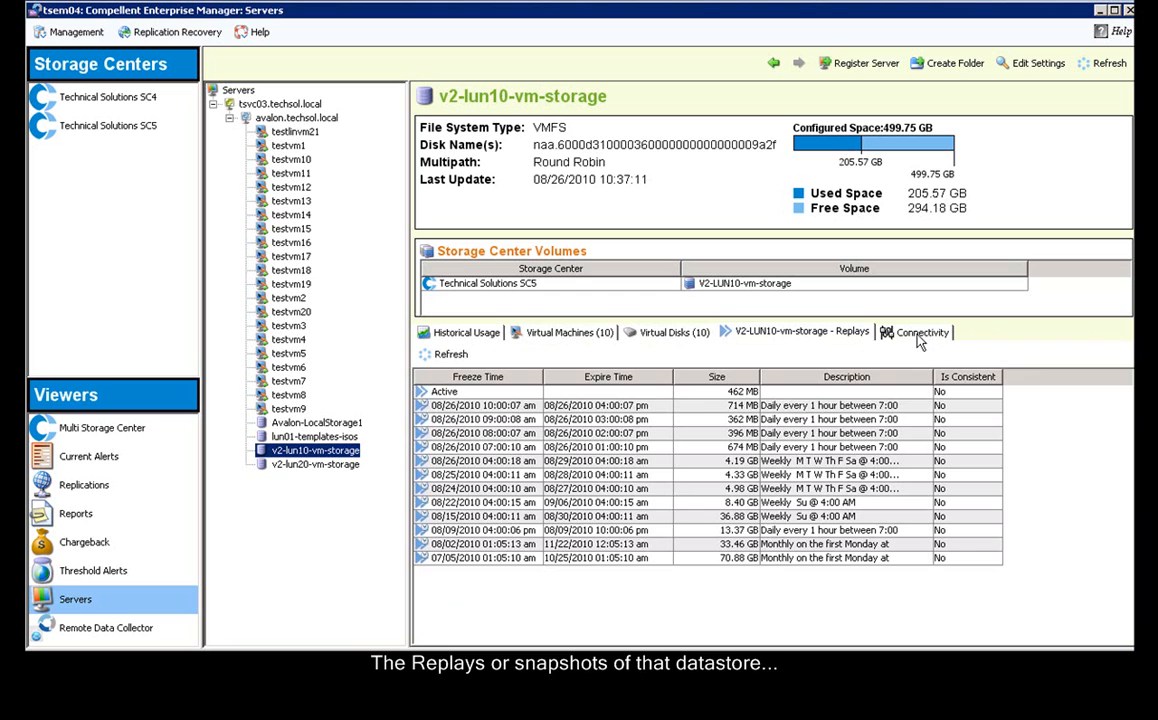
left_click(921, 331)
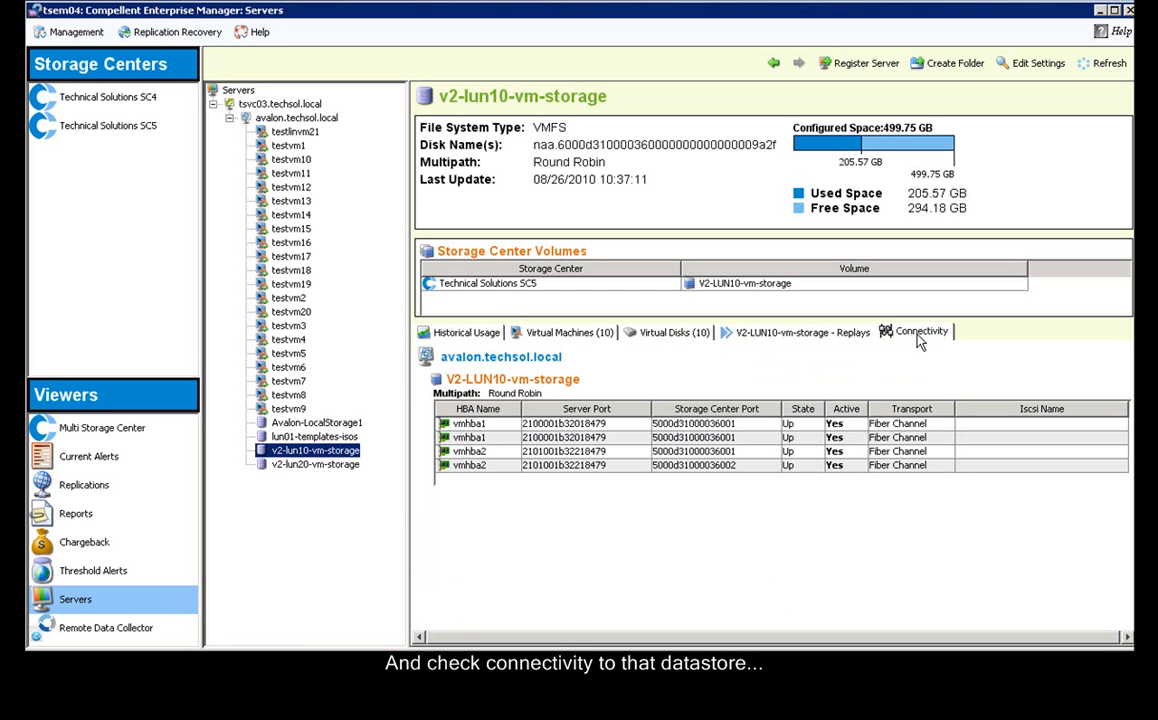
mouse_move(351, 363)
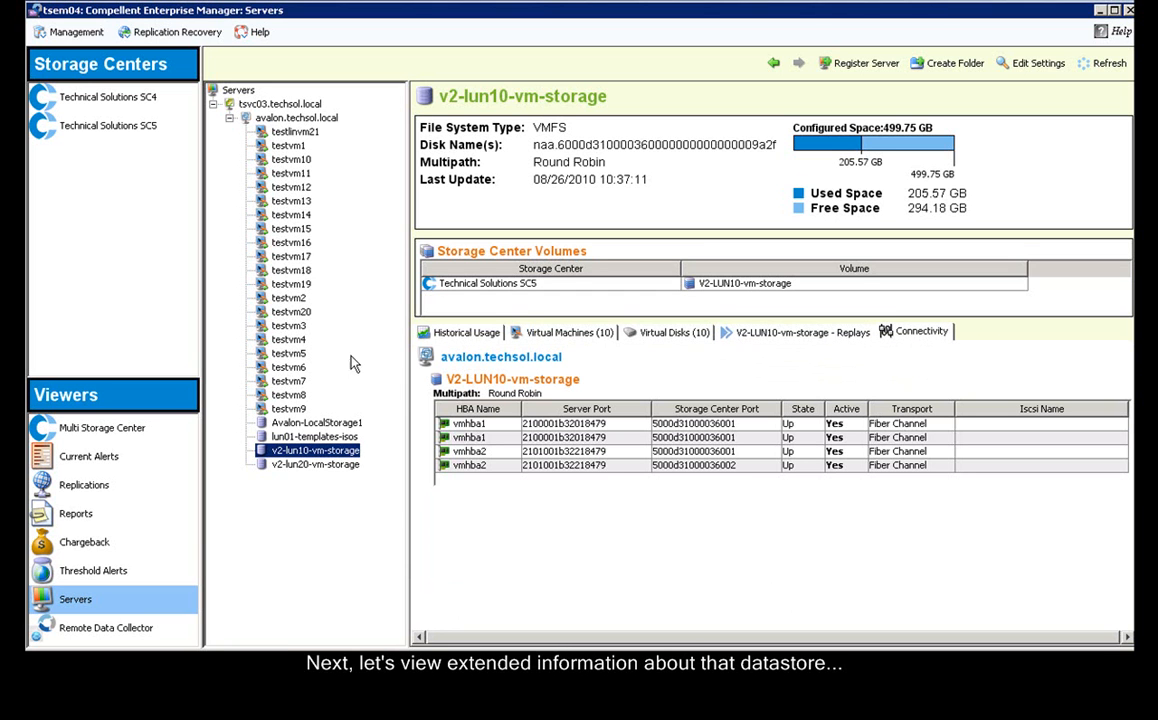
Step: Open the datastore's underlying Storage Center volume V2-LUN10-vm-storage
left_click(107, 127)
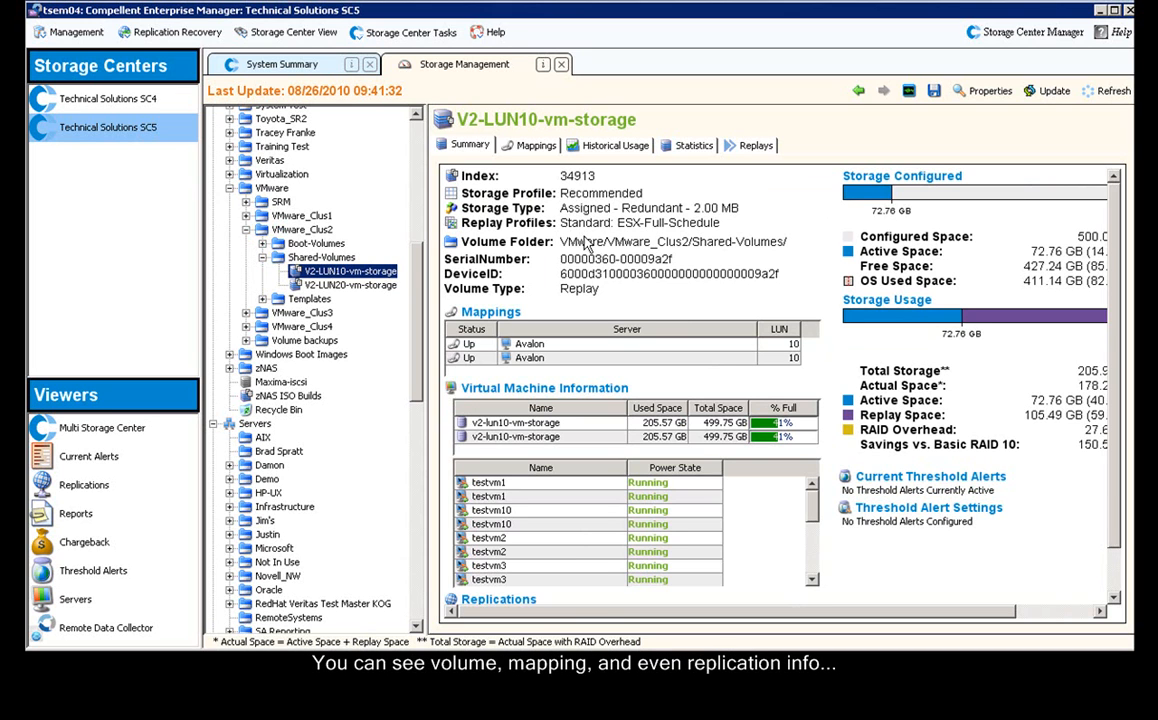
mouse_move(596, 380)
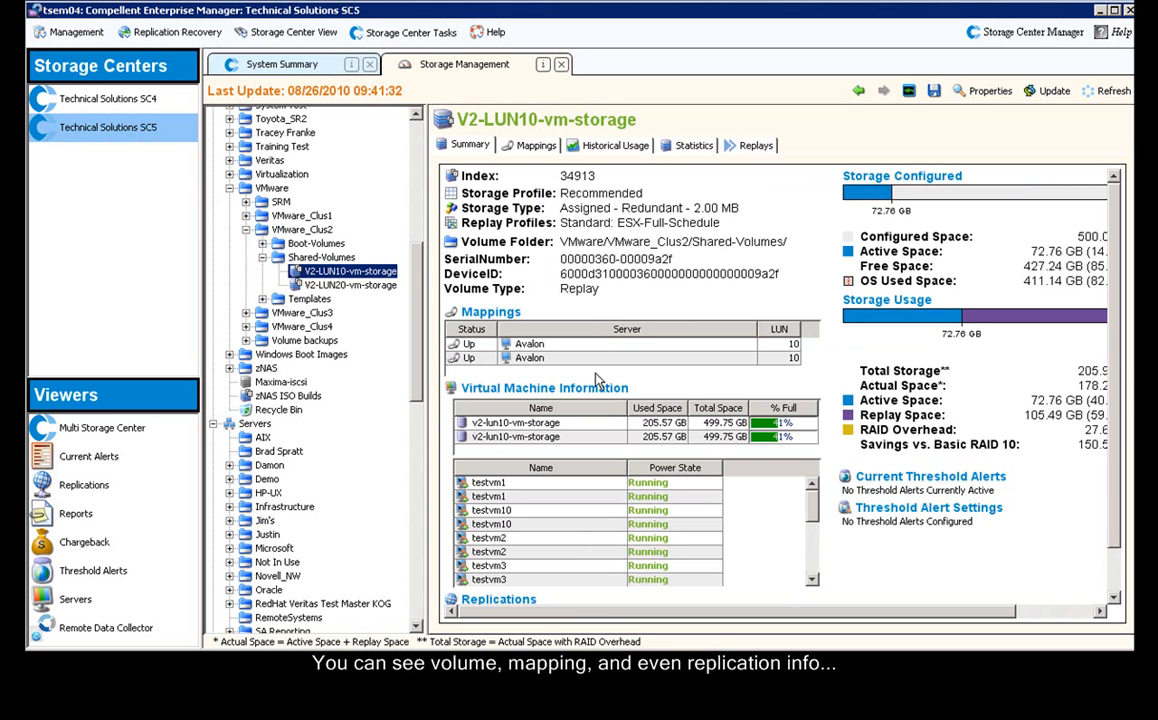
mouse_move(673, 610)
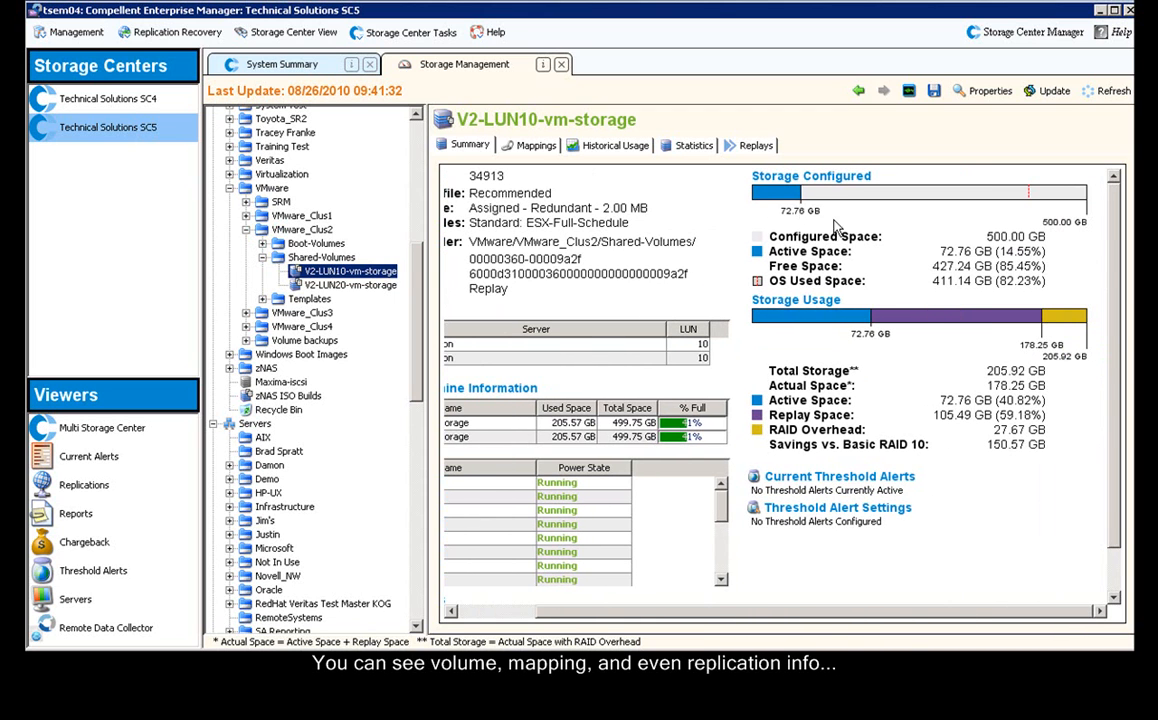
mouse_move(802, 218)
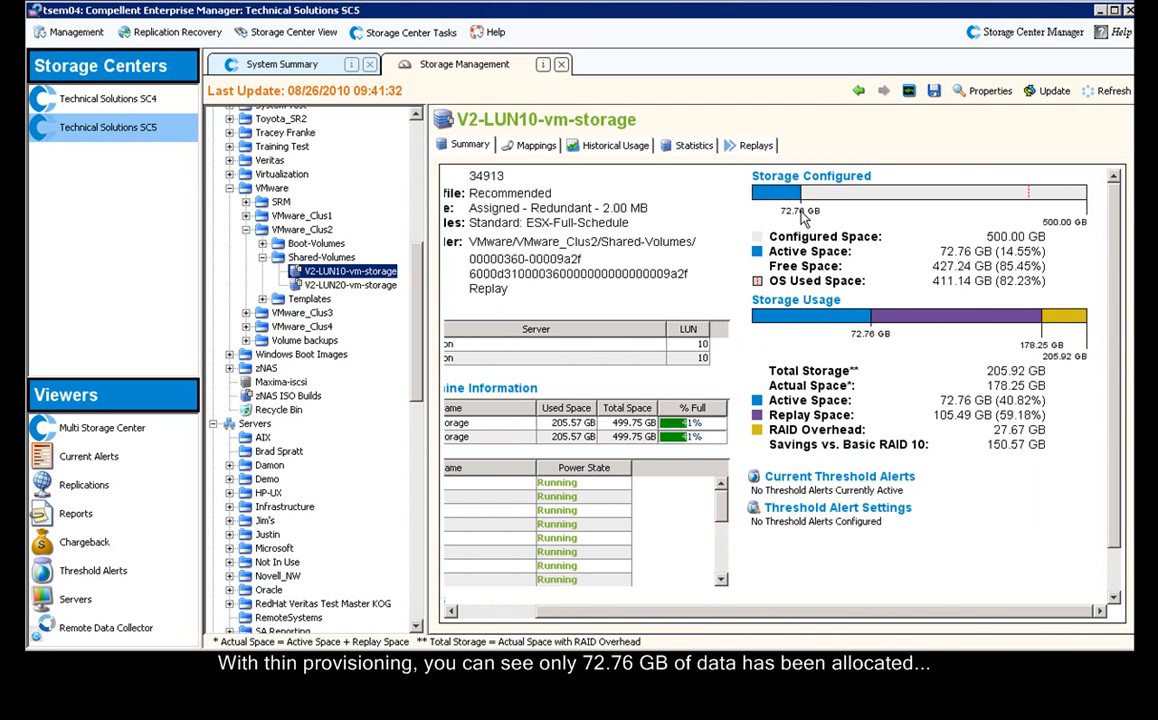
mouse_move(1030, 225)
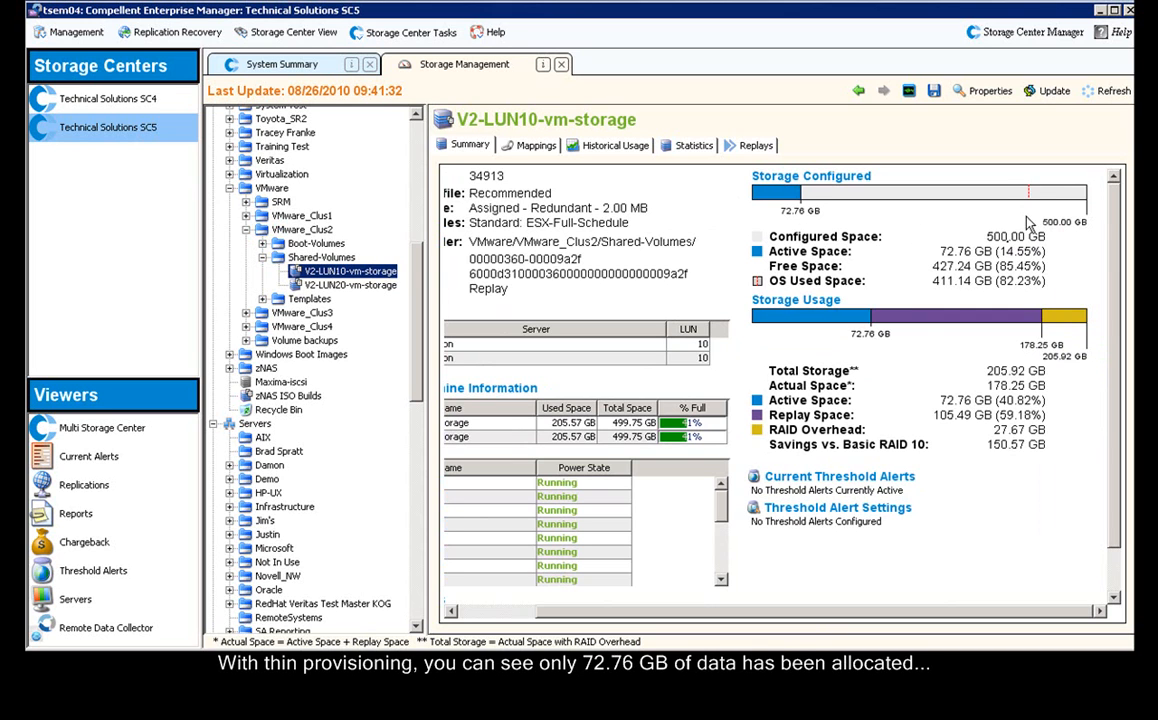
mouse_move(1035, 185)
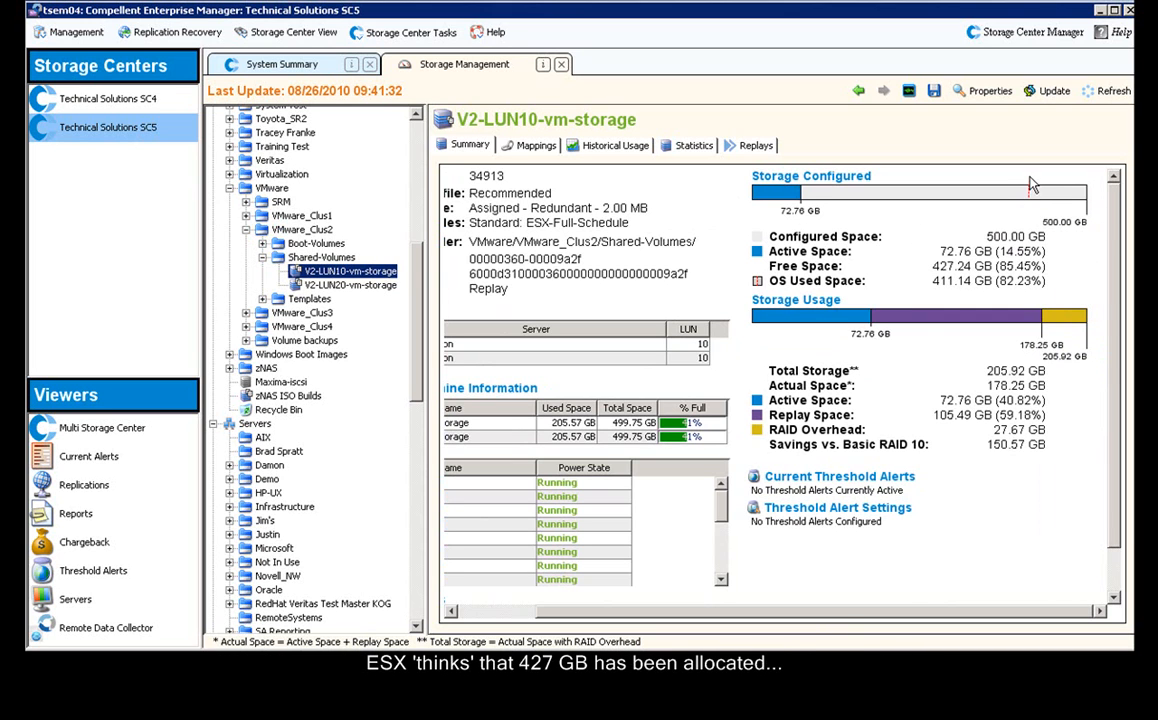
mouse_move(967, 250)
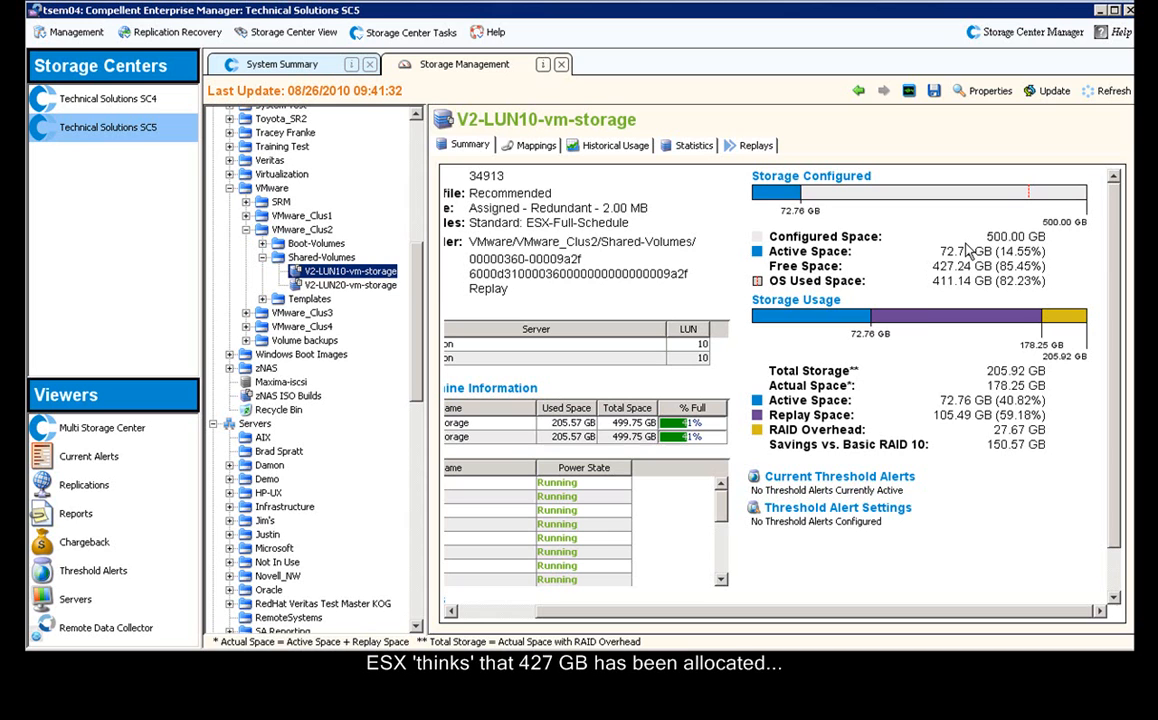
mouse_move(918, 326)
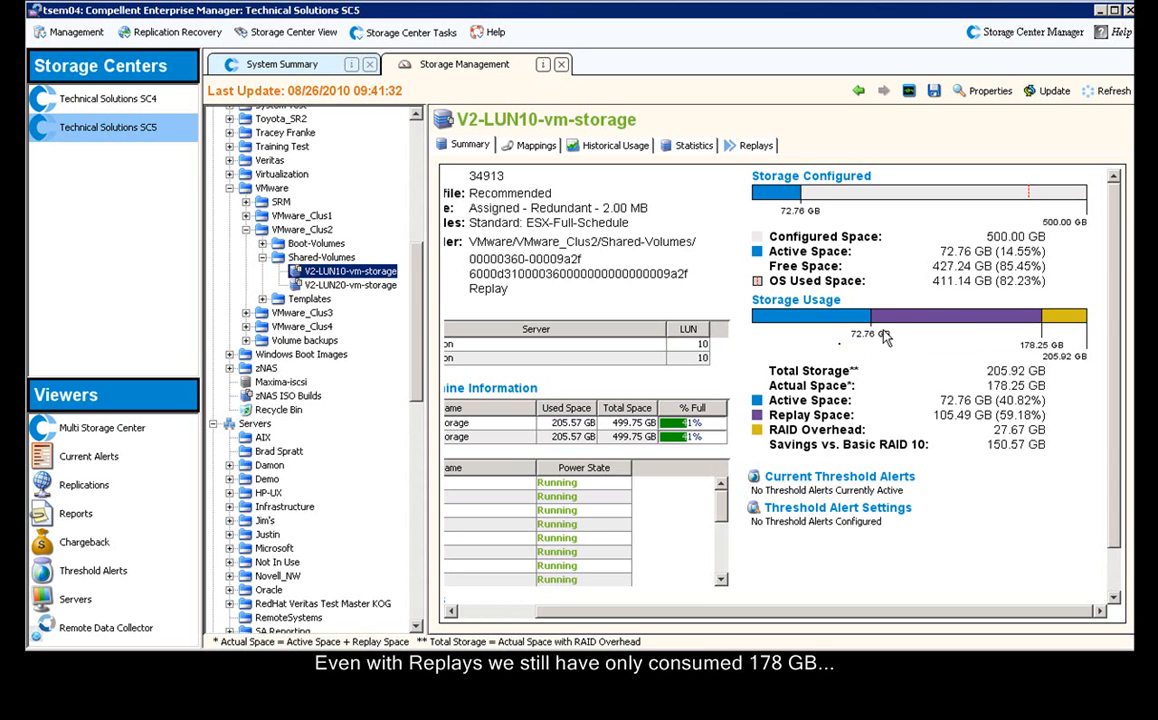
mouse_move(1065, 349)
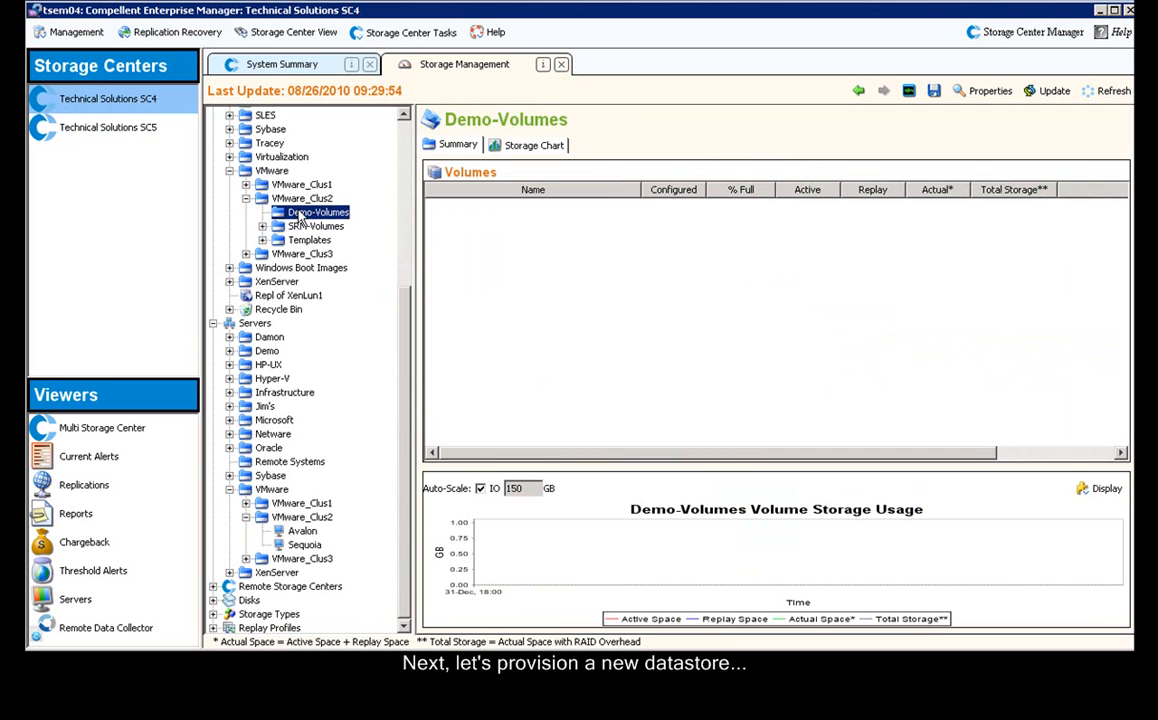
Step: Start a new volume in the Demo-Volumes folder from its context menu
right_click(315, 212)
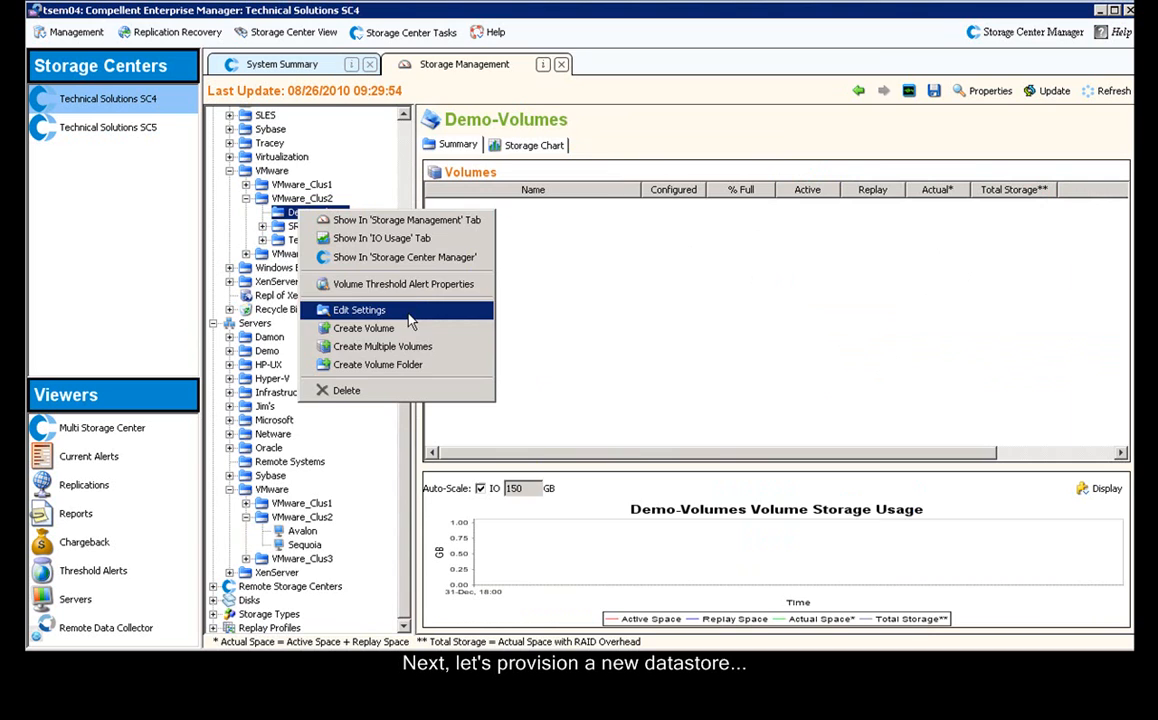
left_click(364, 328)
type("nx-lun101-")
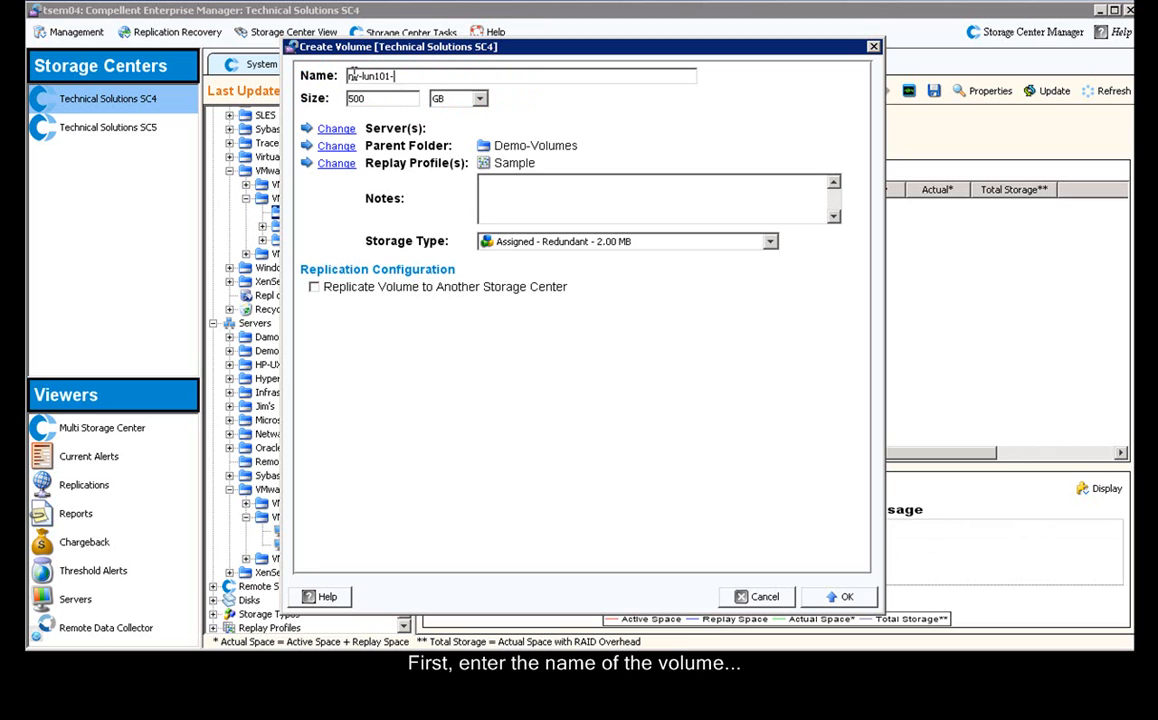
Step: Name the volume nv-lun101-vmfs-datastore, size 750 GB, mapped to server Avalon
type("vmfs-da")
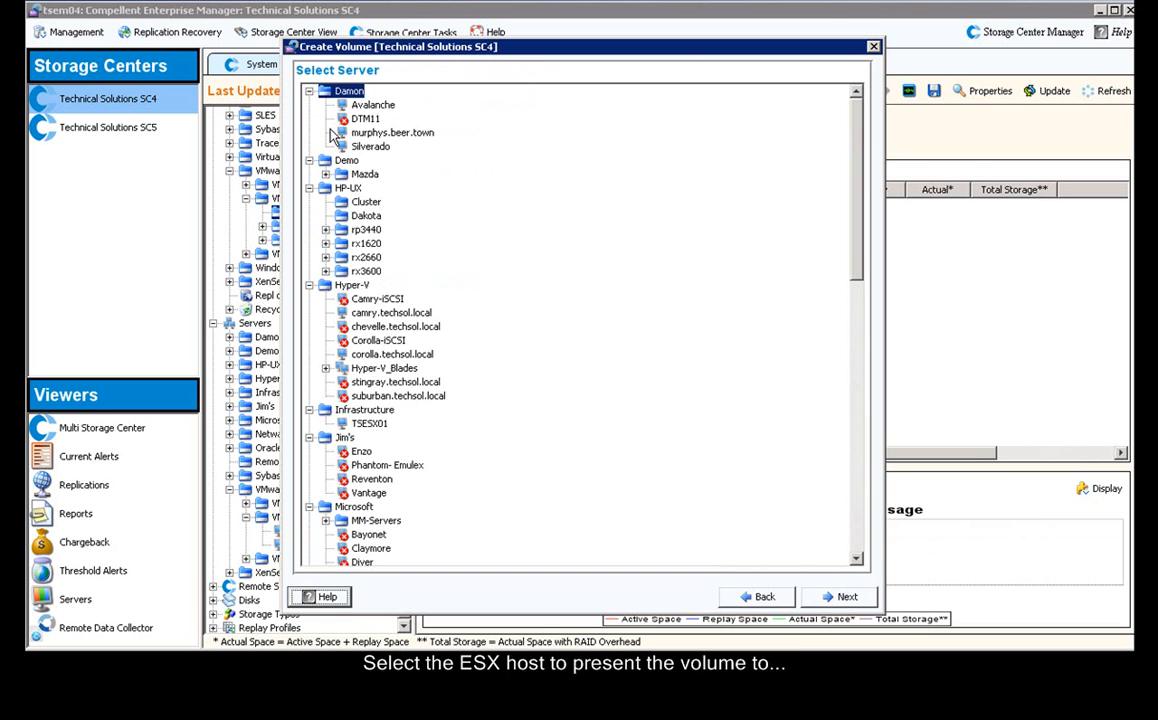
scroll("down", 3)
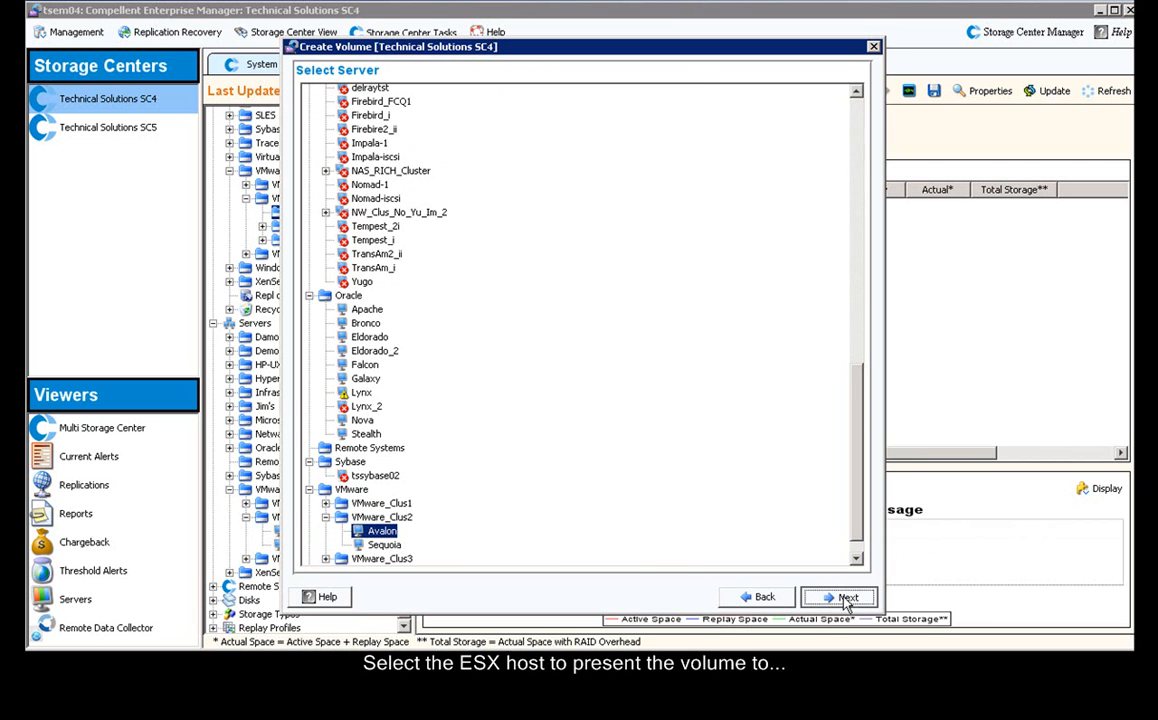
left_click(838, 597)
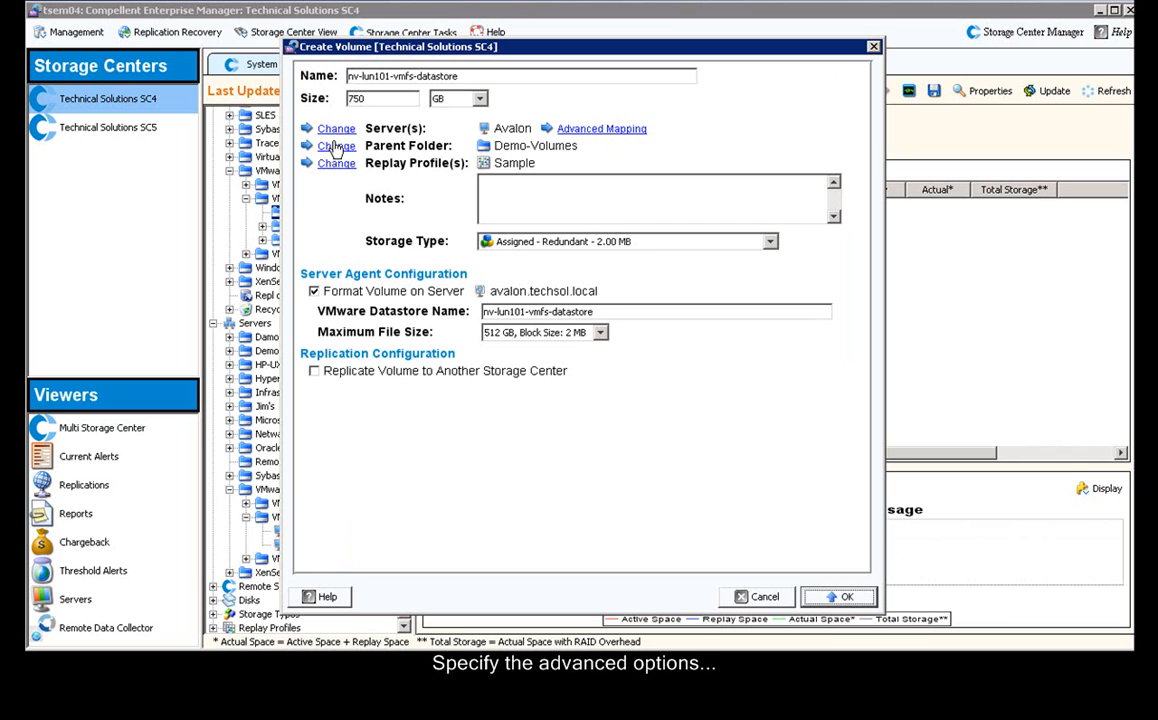
mouse_move(600, 138)
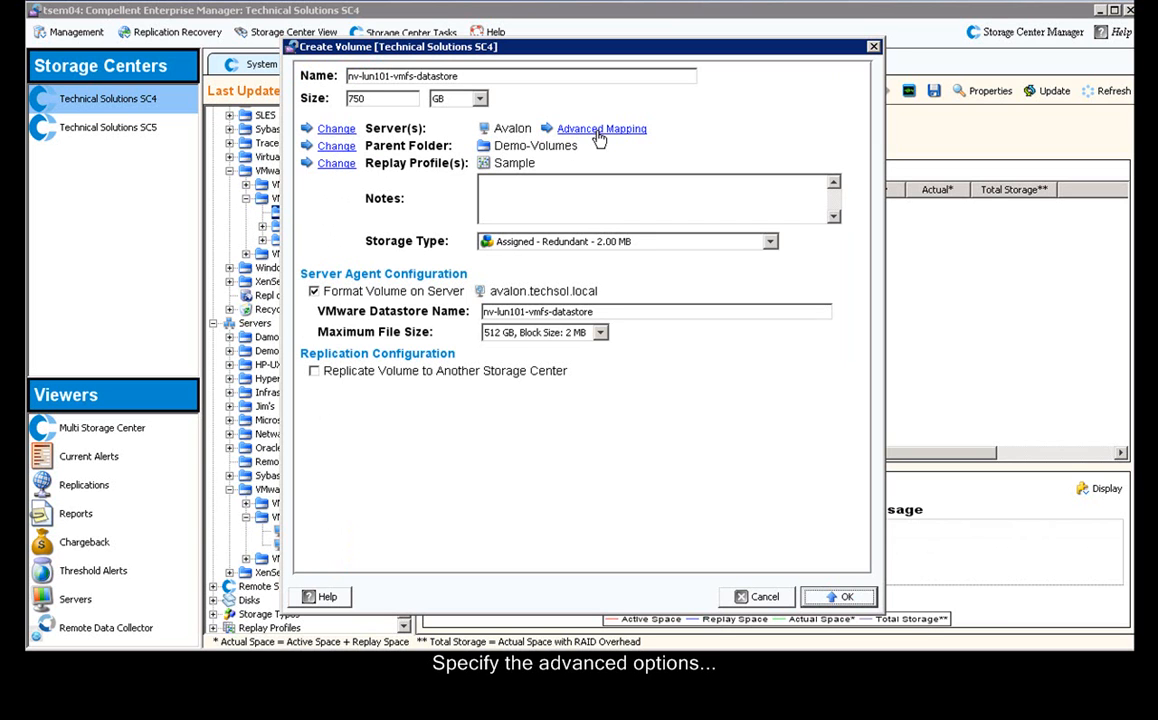
Step: Set advanced mapping to LUN 101, keeping automatic controller selection
left_click(601, 128)
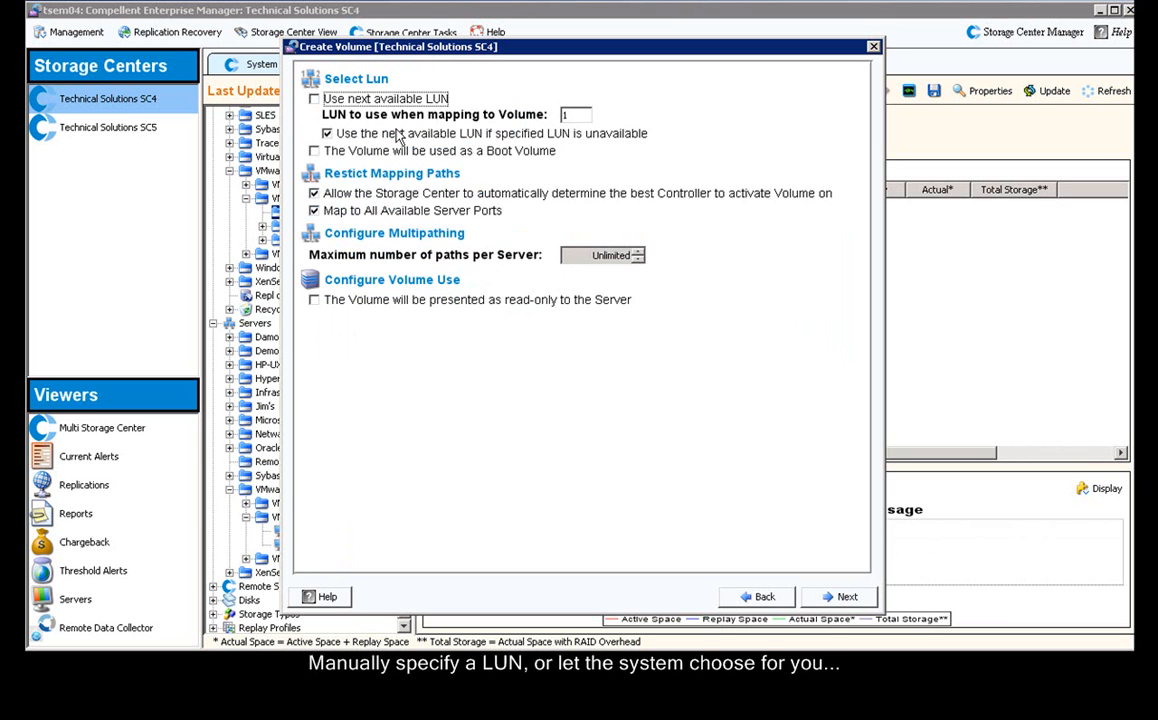
left_click(314, 98)
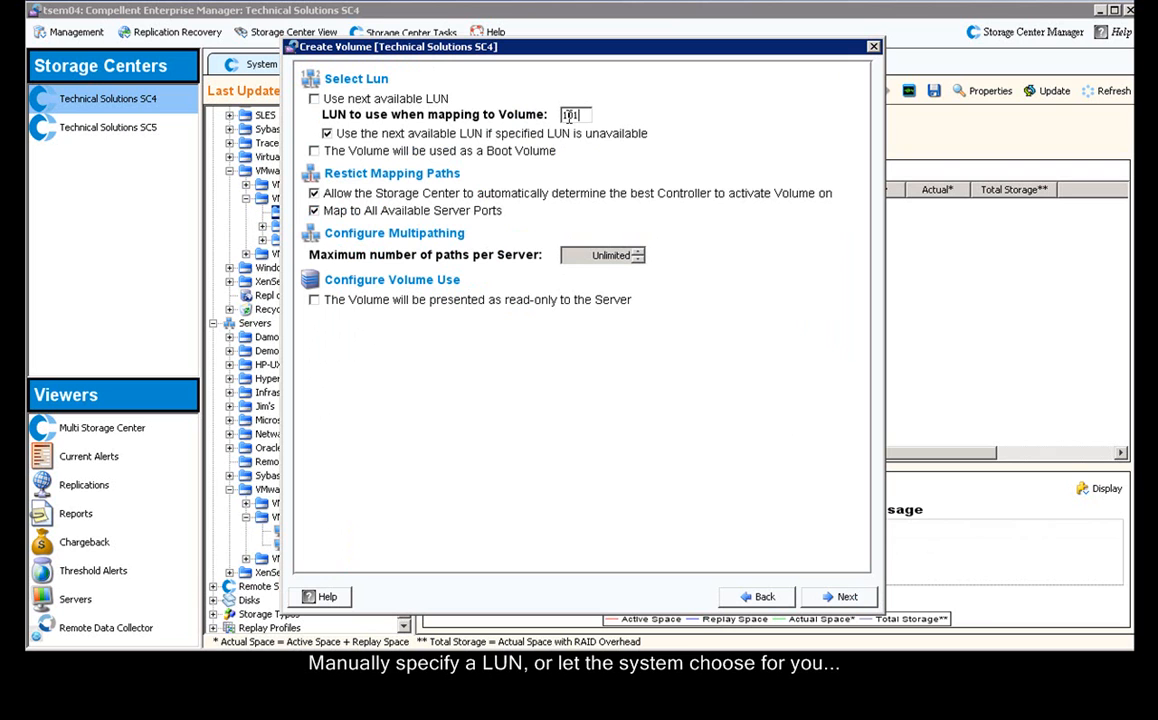
left_click(314, 193)
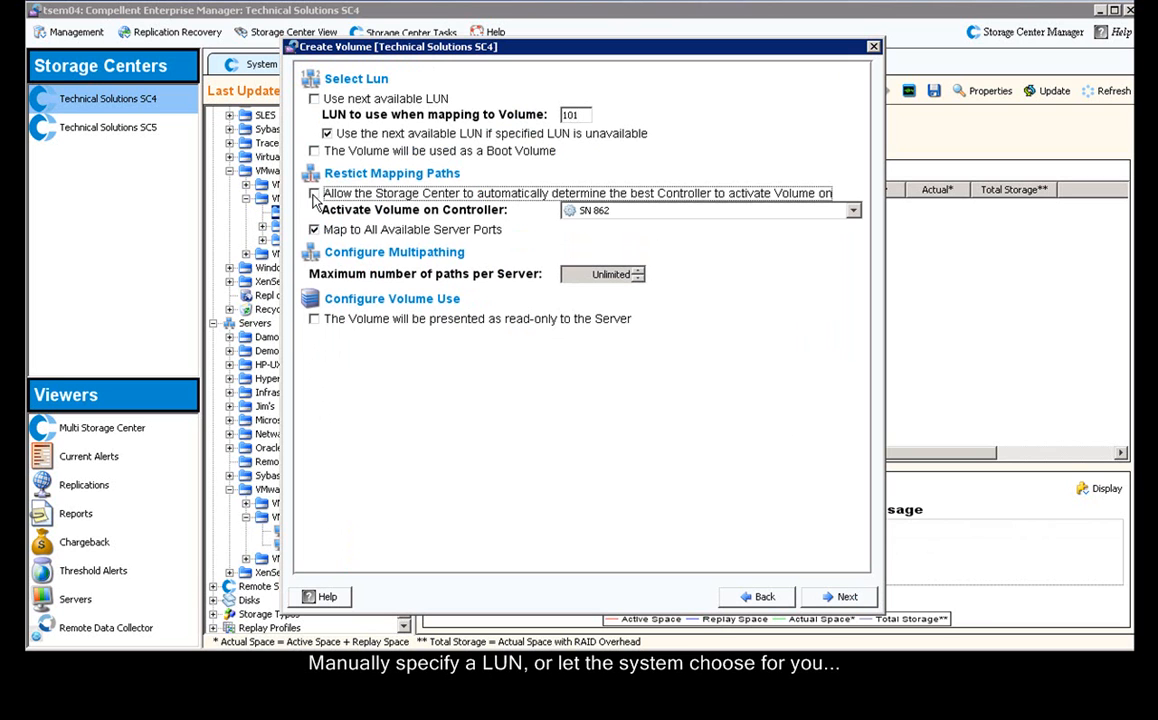
left_click(314, 210)
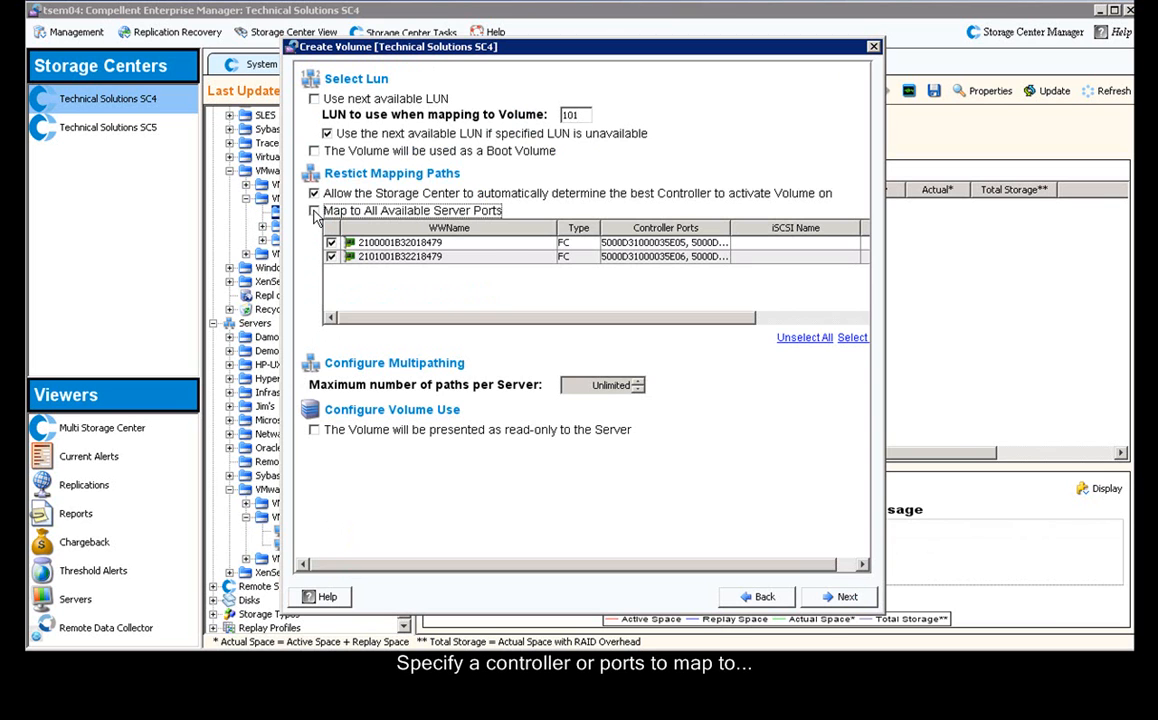
left_click(314, 210)
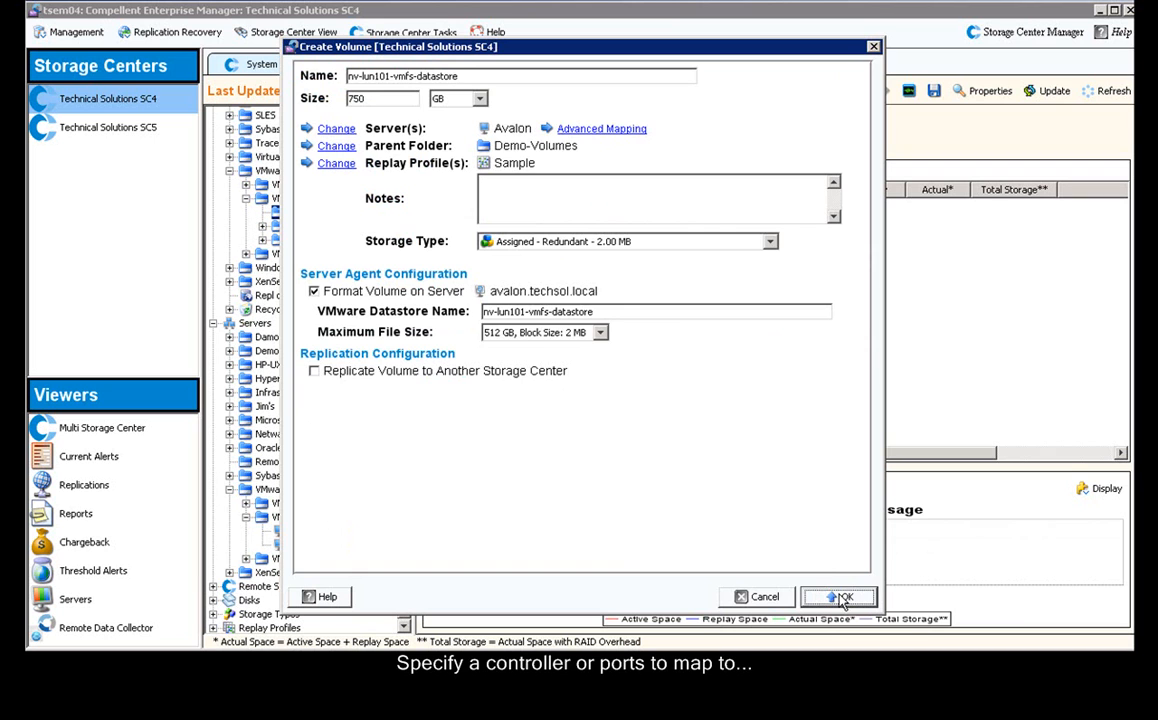
Step: Replace the Sample replay profile with ESX-Full-Schedule
left_click(838, 596)
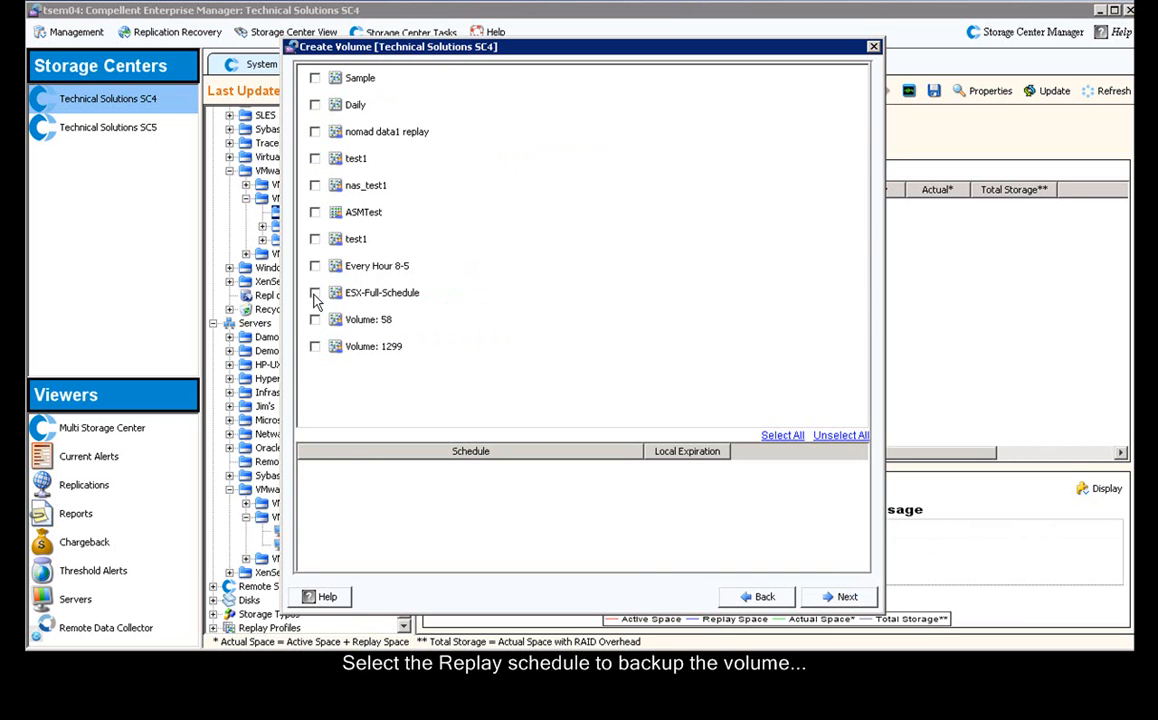
left_click(314, 292)
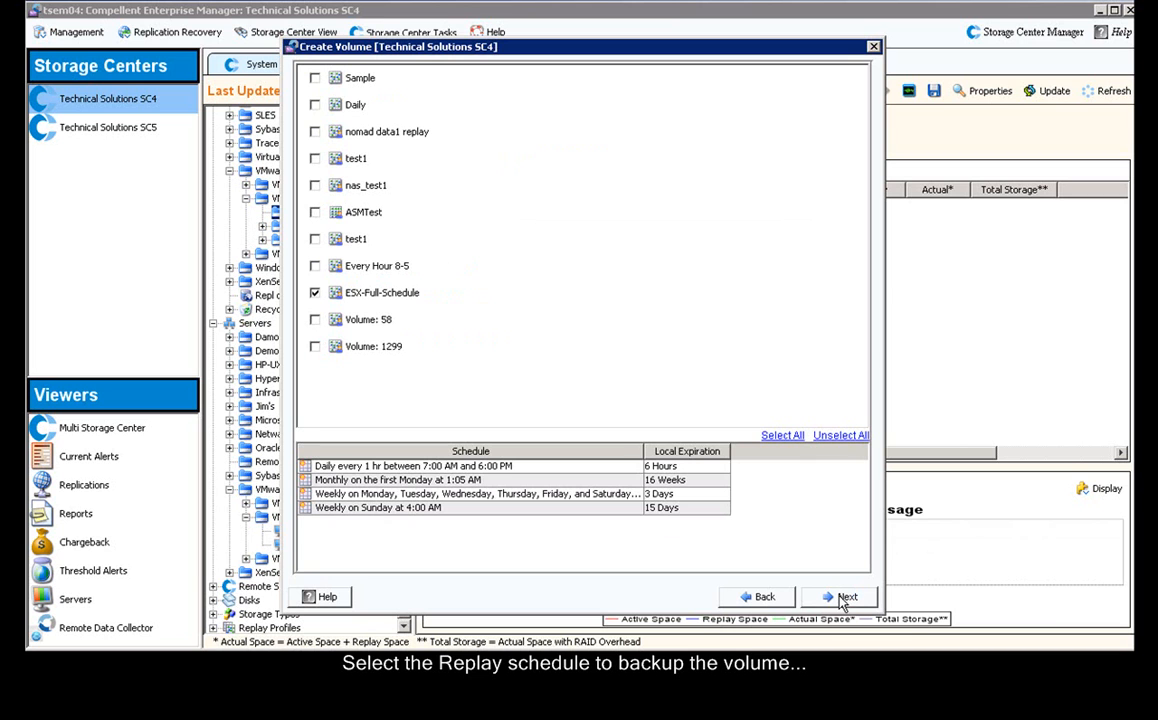
left_click(847, 596)
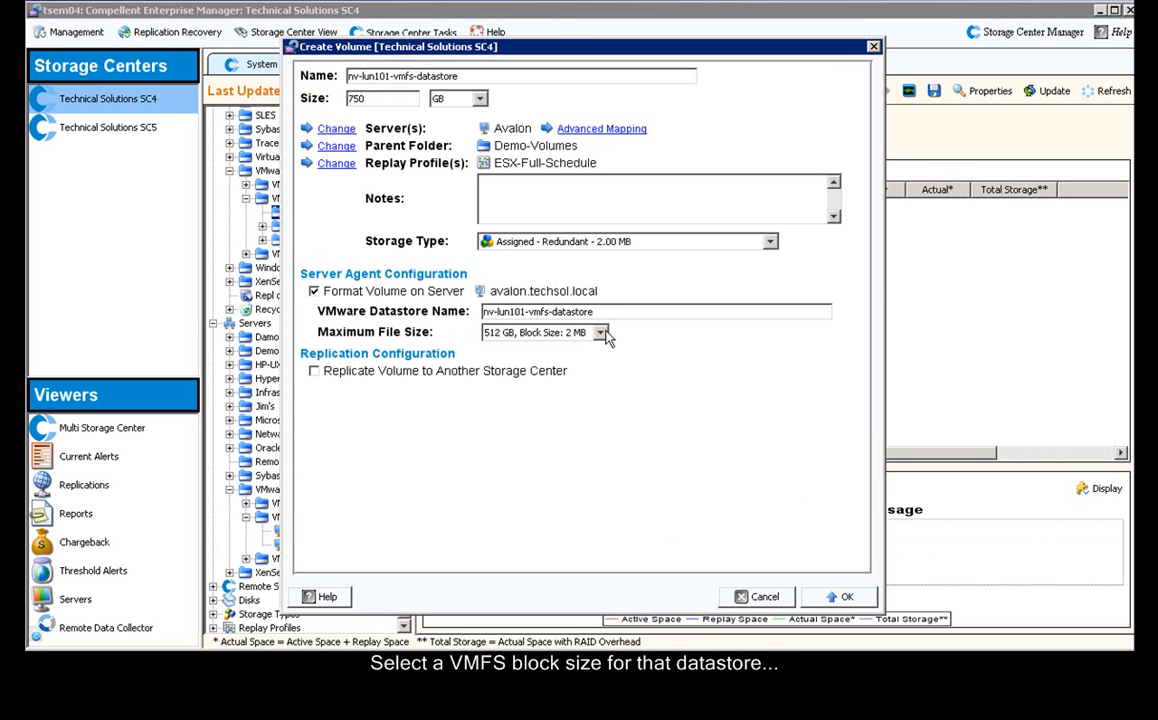
Step: Choose 512 GB maximum file size with 2 MB block size and create the volume
left_click(601, 332)
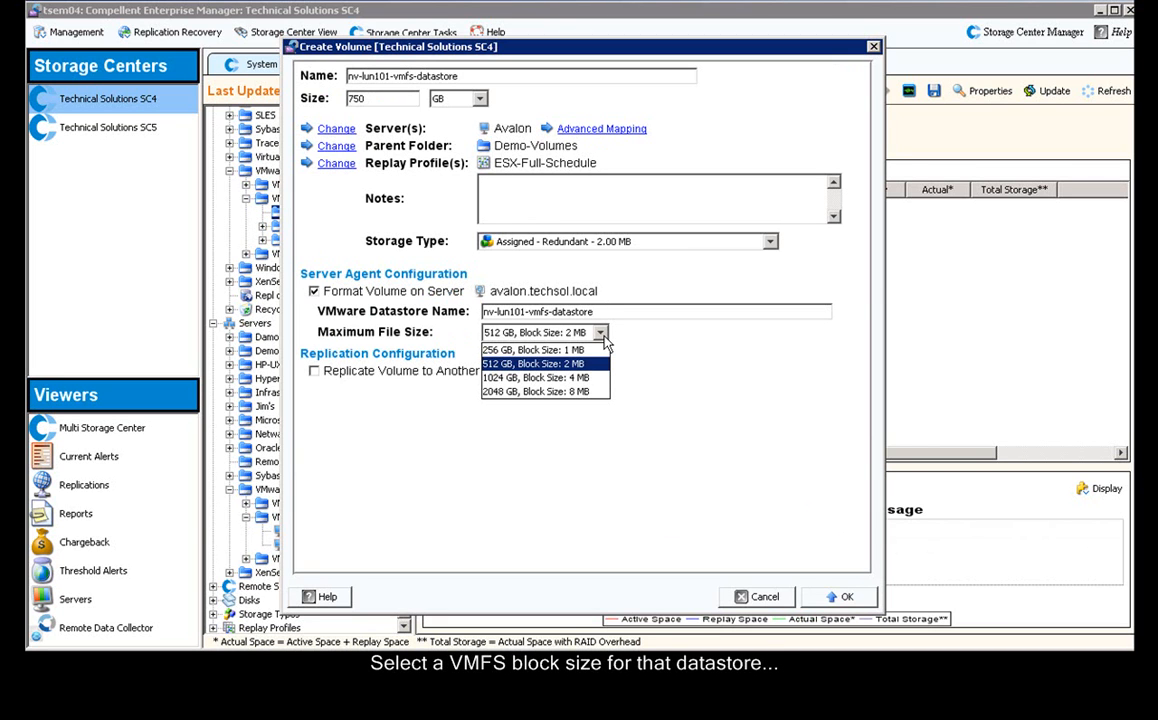
left_click(534, 363)
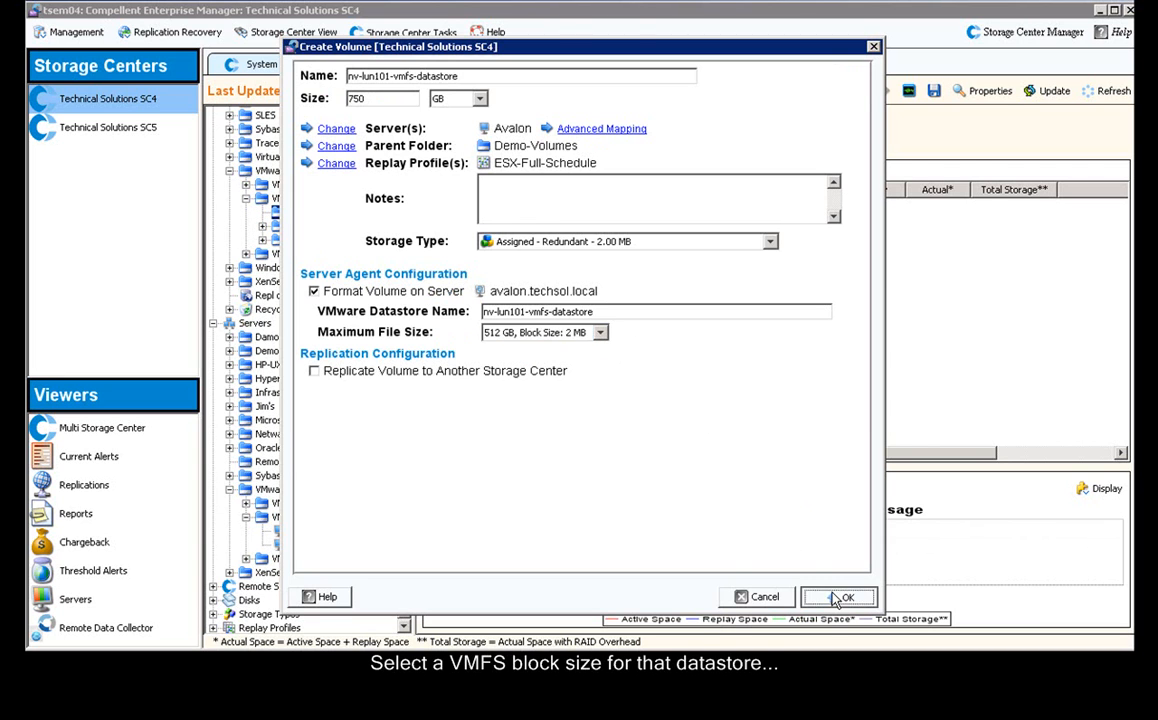
left_click(845, 597)
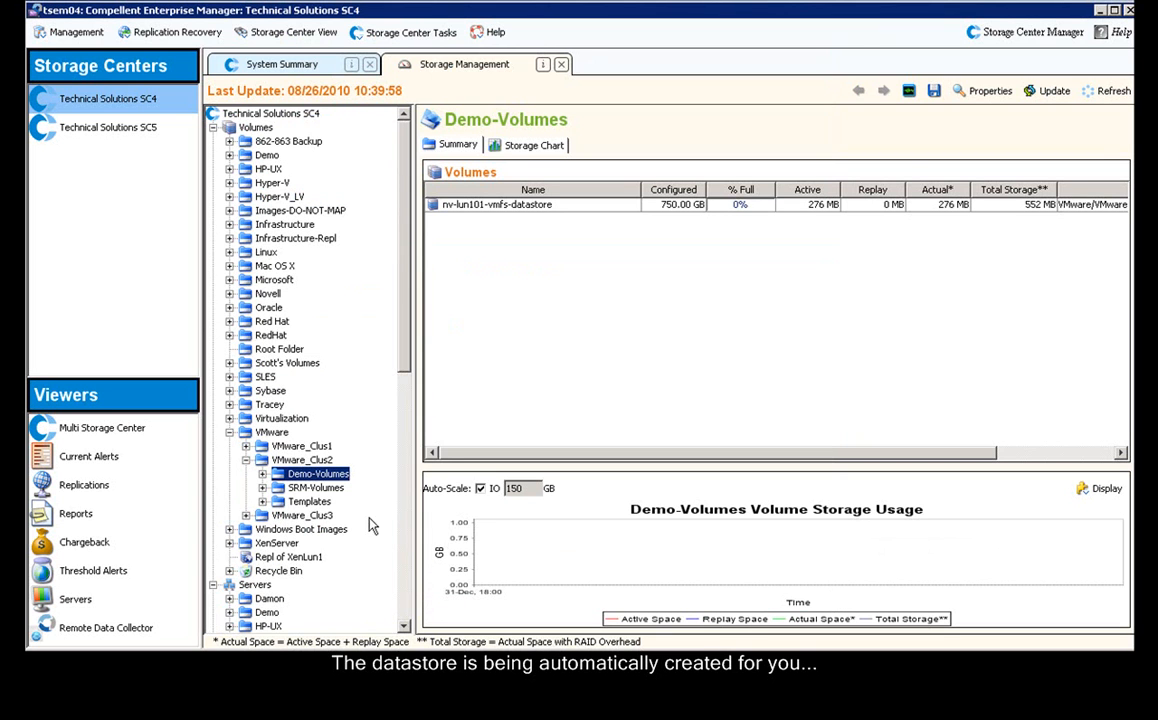
left_click(356, 487)
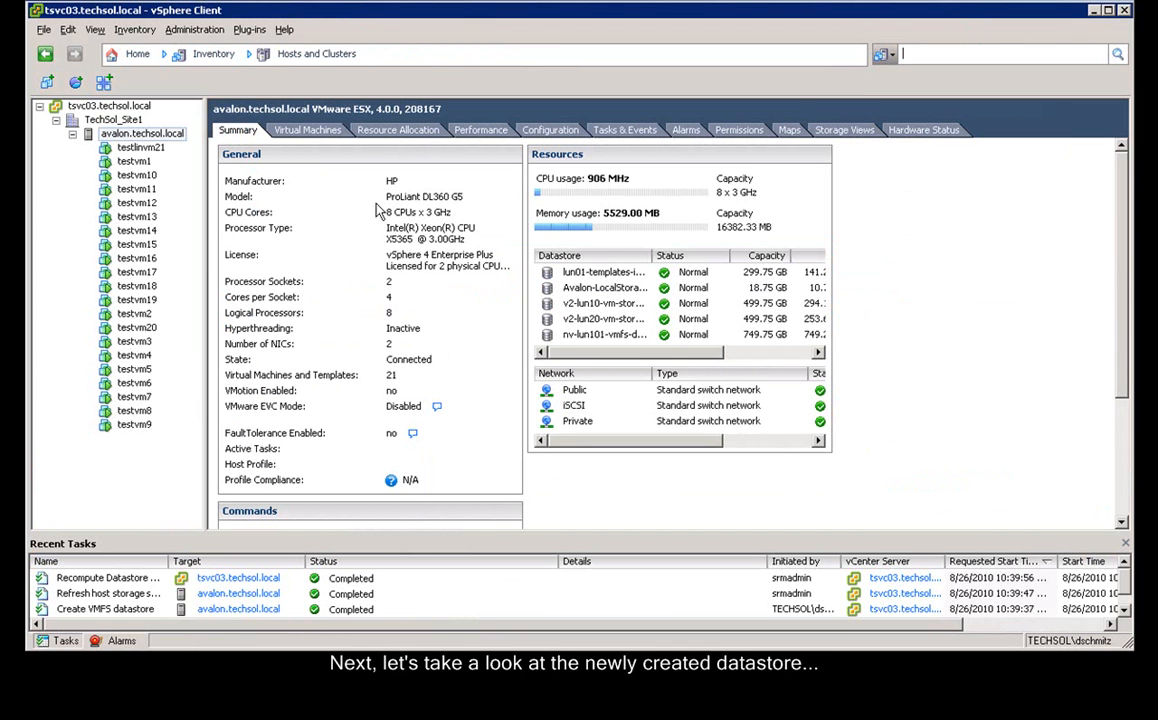
Step: View nv-lun101-vmfs-datastore in avalon's Configuration > Storage datastore list
left_click(549, 129)
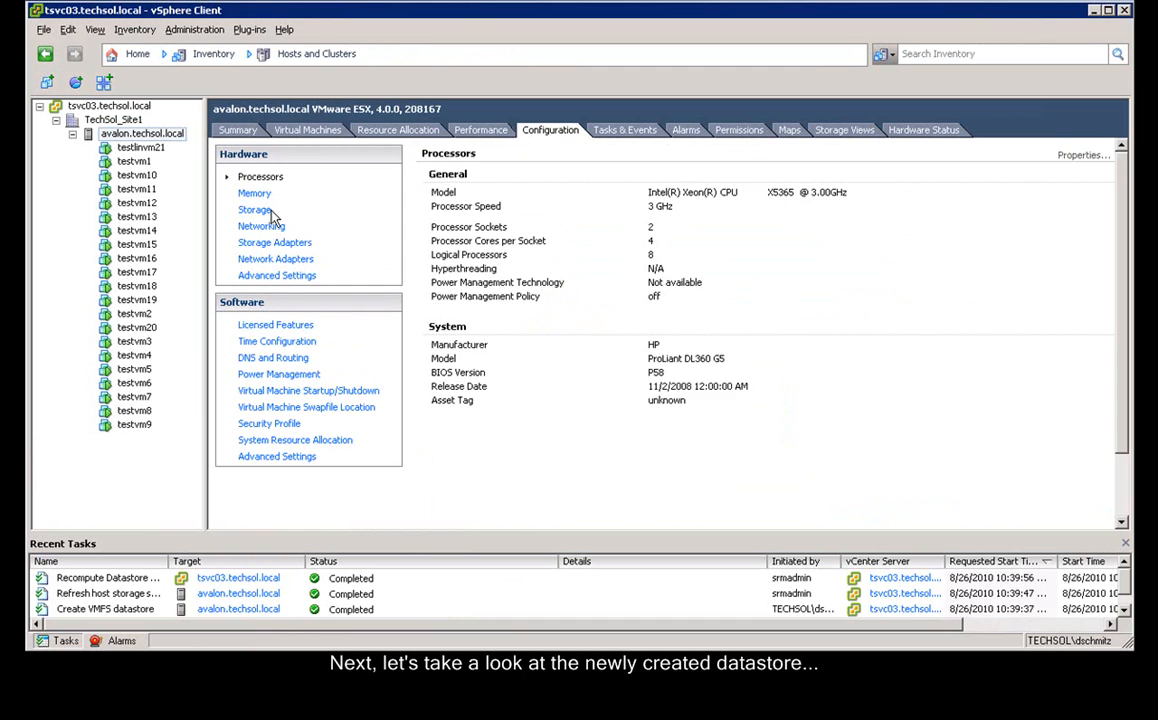
left_click(254, 209)
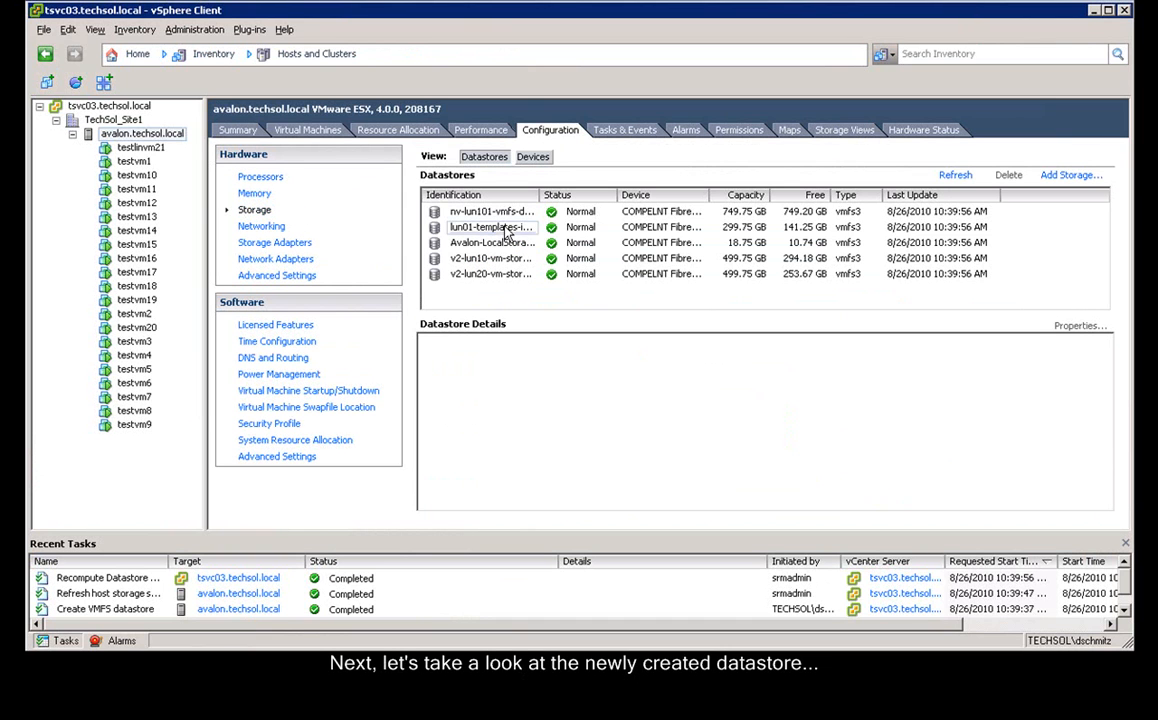
left_click(490, 211)
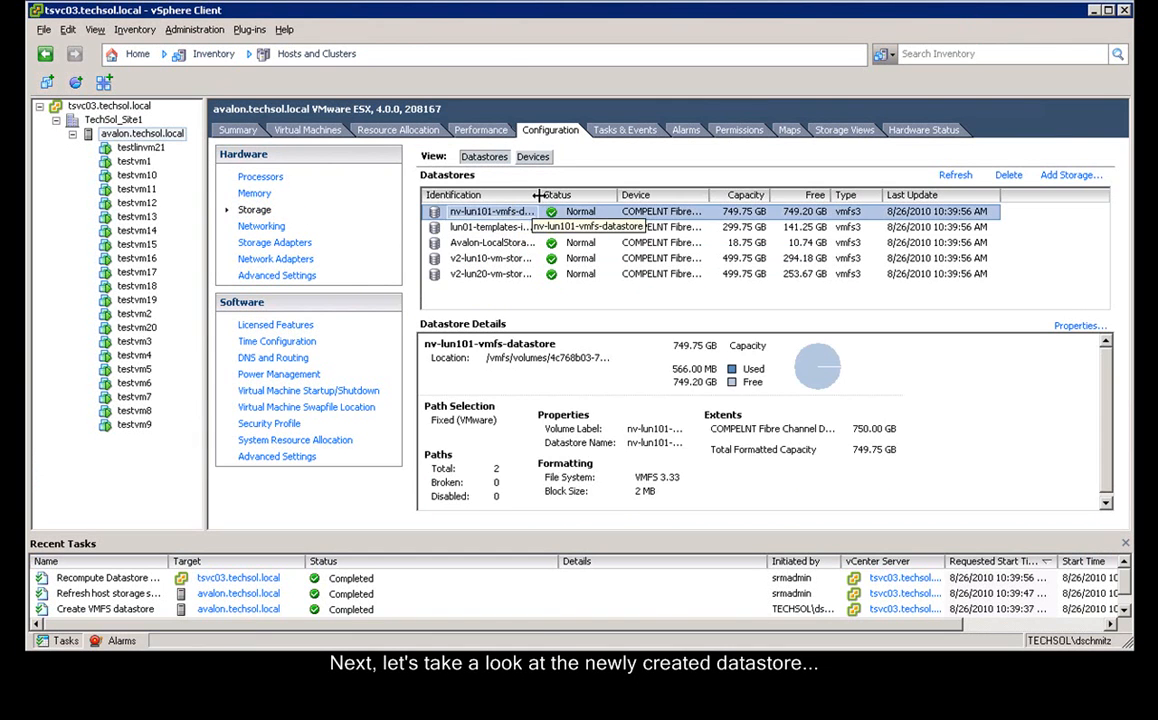